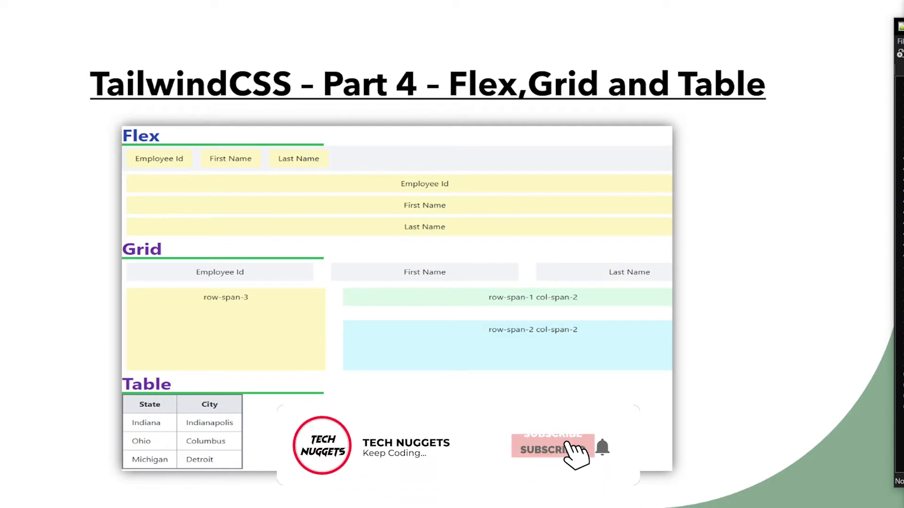
Step: Place the caret on the empty line after the <br> in index.html
{"action": "left_click", "coordinate": [551, 450]}
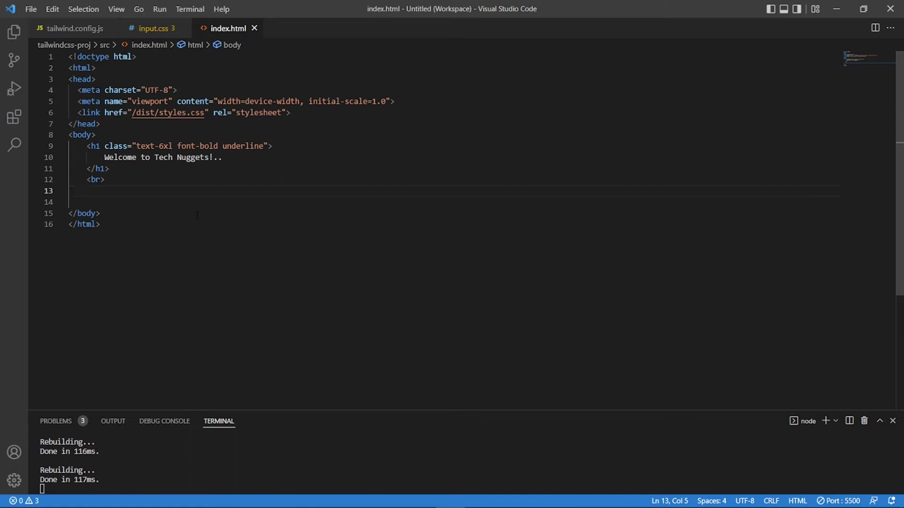
Step: Add an <h3>Flex</h3> heading on line 13, fixing the misspelled word
{"action": "type", "text": "<"}
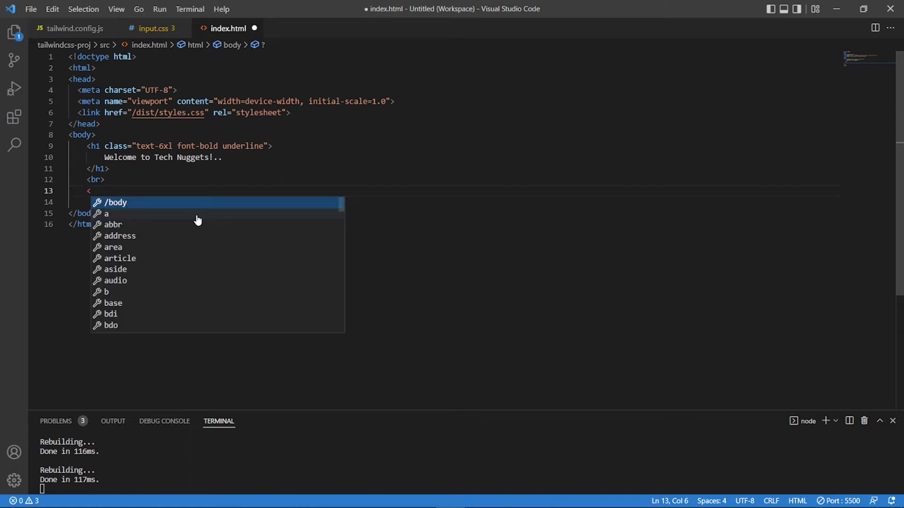
{"action": "type", "text": "h3"}
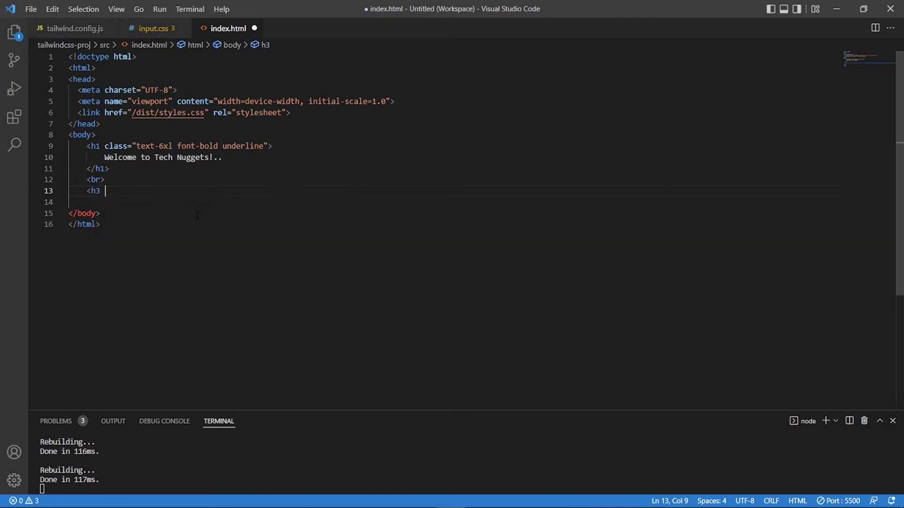
{"action": "type", "text": "></h3>"}
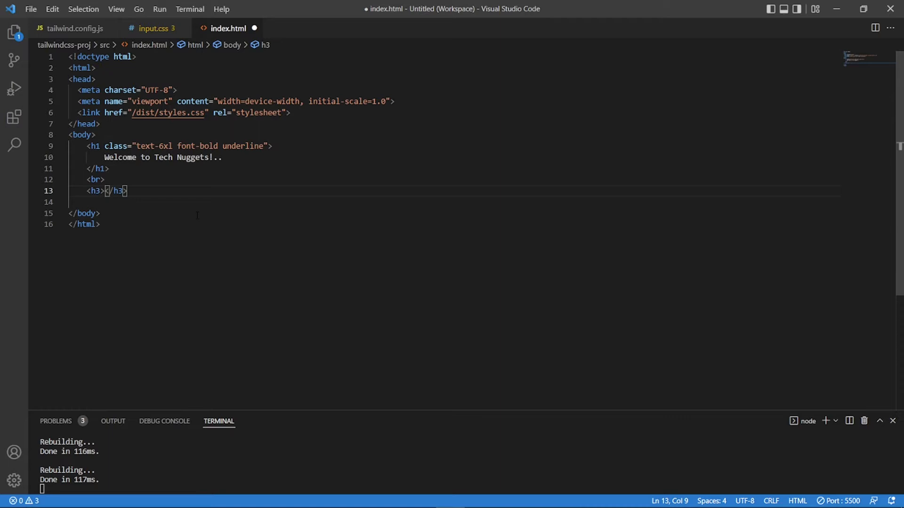
{"action": "type", "text": "Fel"}
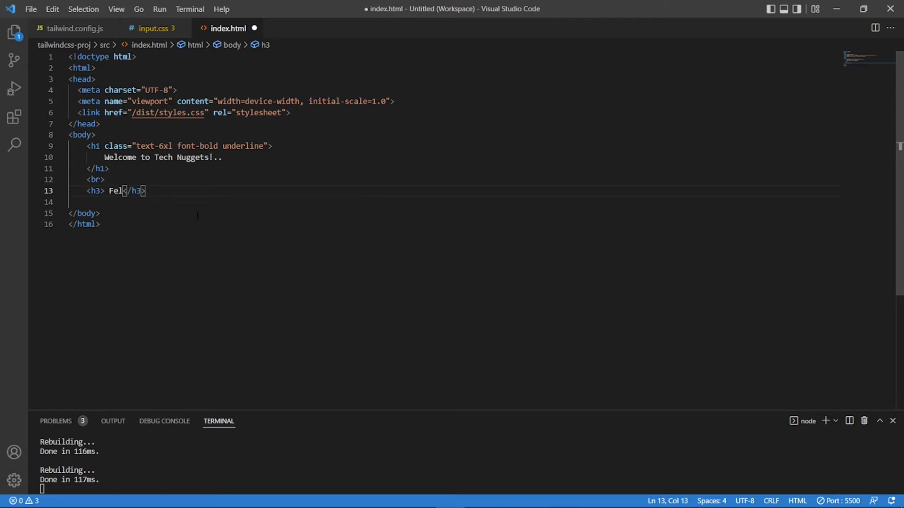
{"action": "key", "text": "Backspace"}
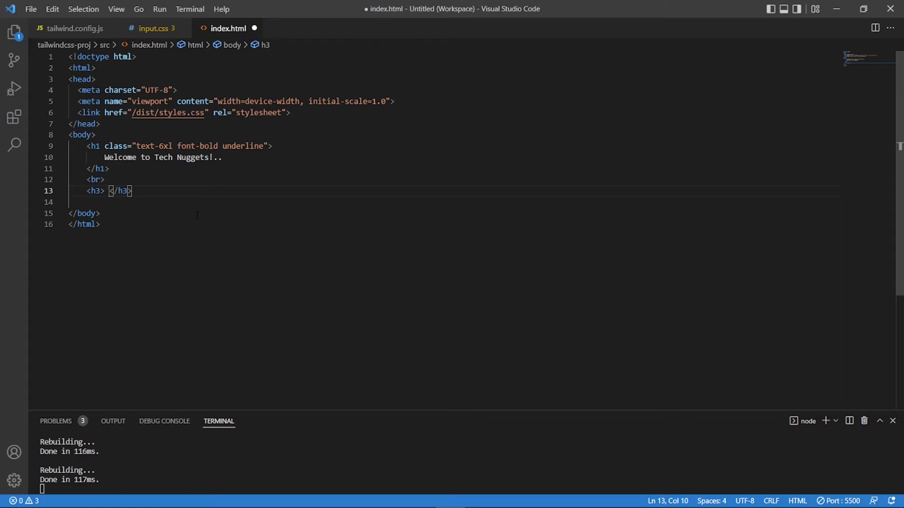
{"action": "type", "text": "Lex"}
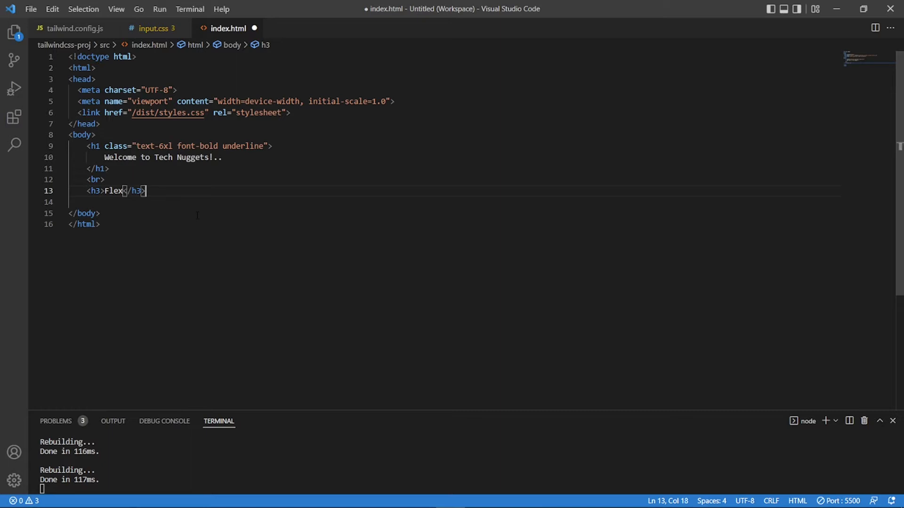
Step: Give the h3 the class text-4xl font-bold text-blue-800
{"action": "left_click", "coordinate": [92, 191]}
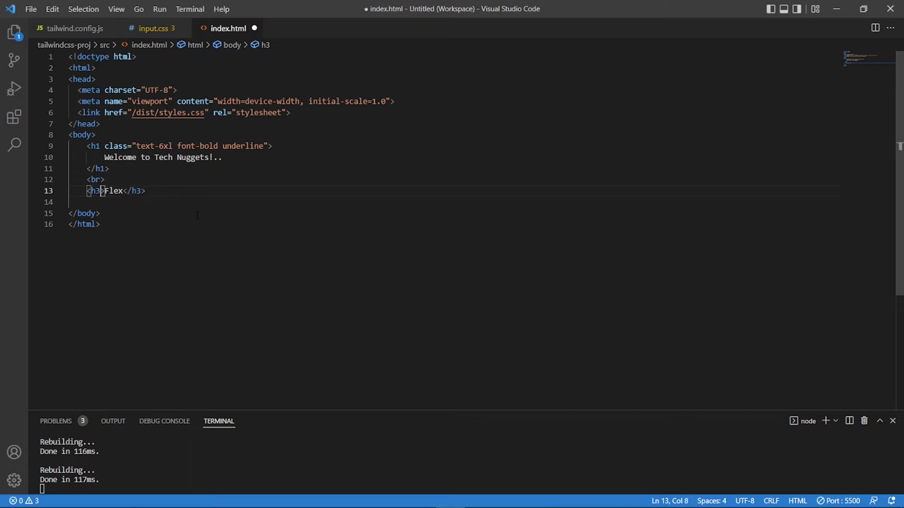
{"action": "type", "text": "clas=="}
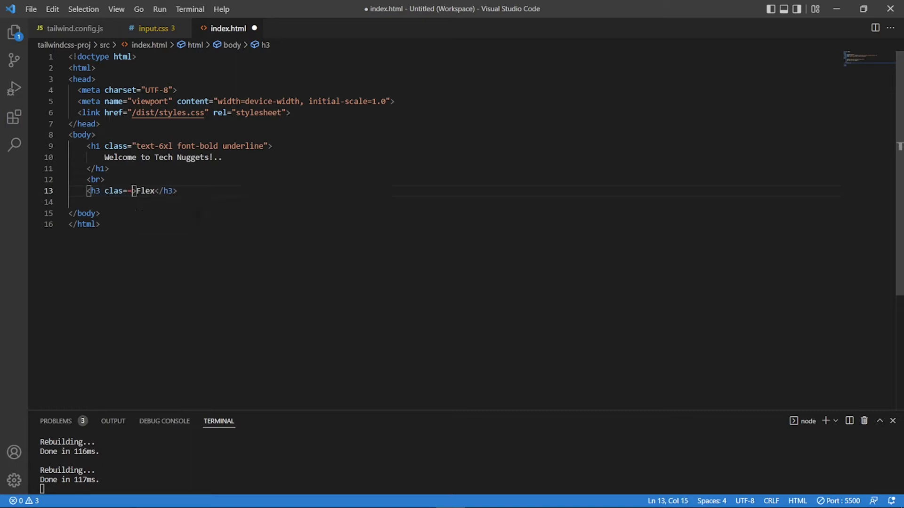
{"action": "type", "text": "\"\""}
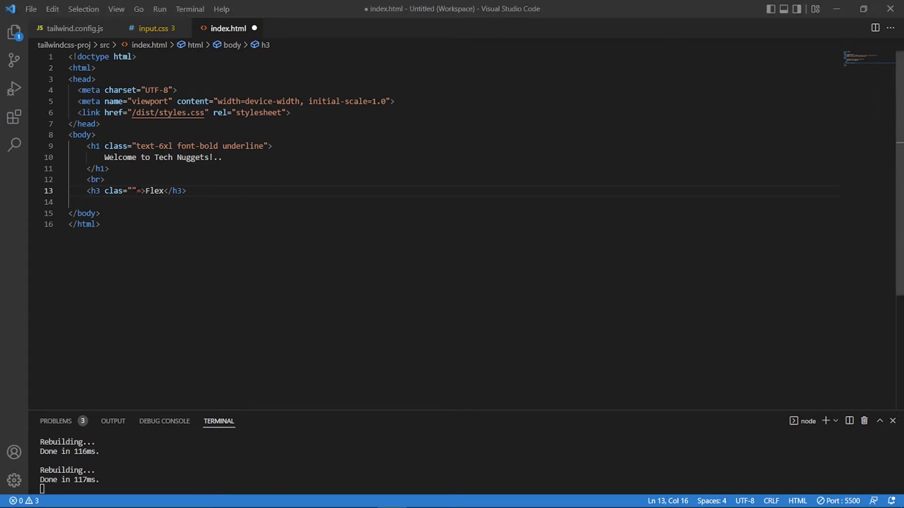
{"action": "type", "text": "text-4xl font-bold text-blue-800"}
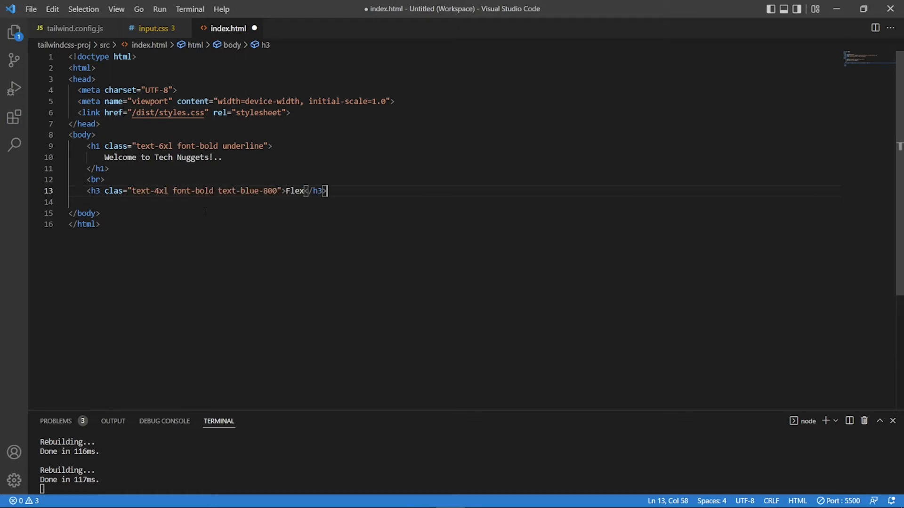
Step: Add an <hr class="bg-green-100 border-b-4 w-4/12 border-green-500"> with a corrected class attribute
{"action": "type", "text": "<"}
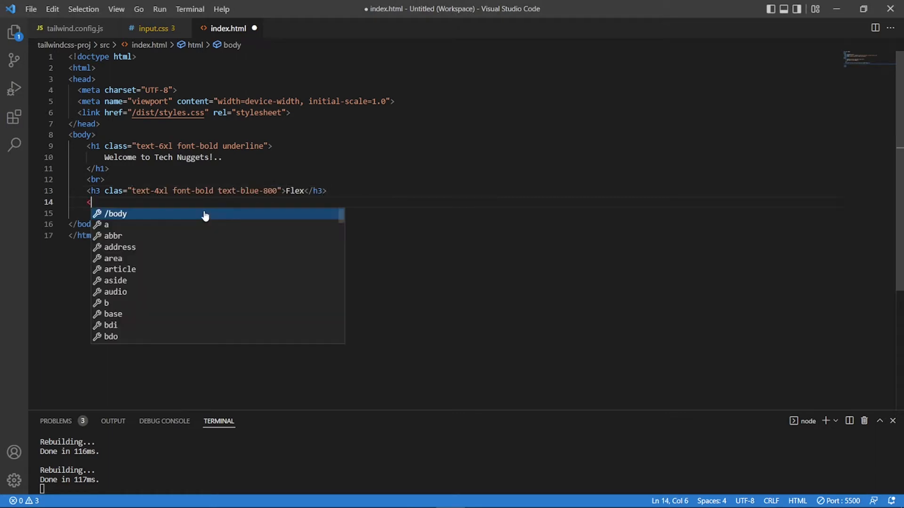
{"action": "type", "text": "hr class-"}
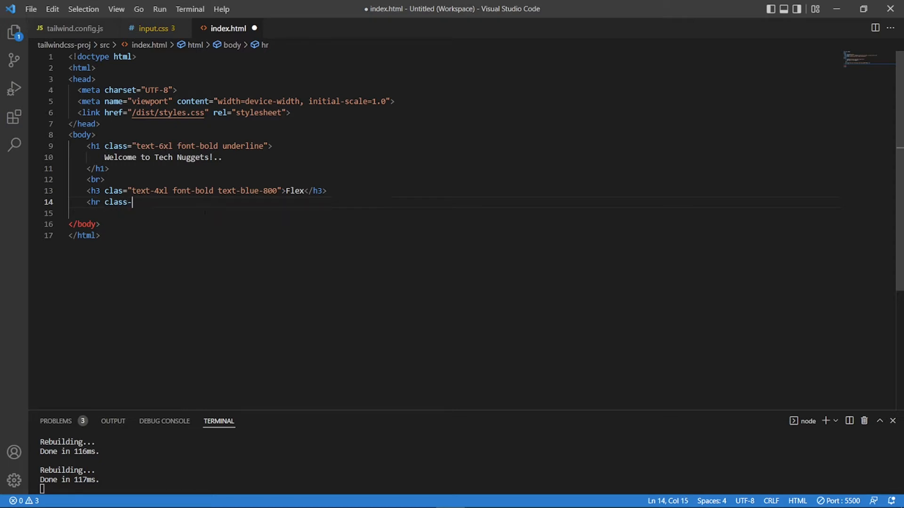
{"action": "type", "text": "\""}
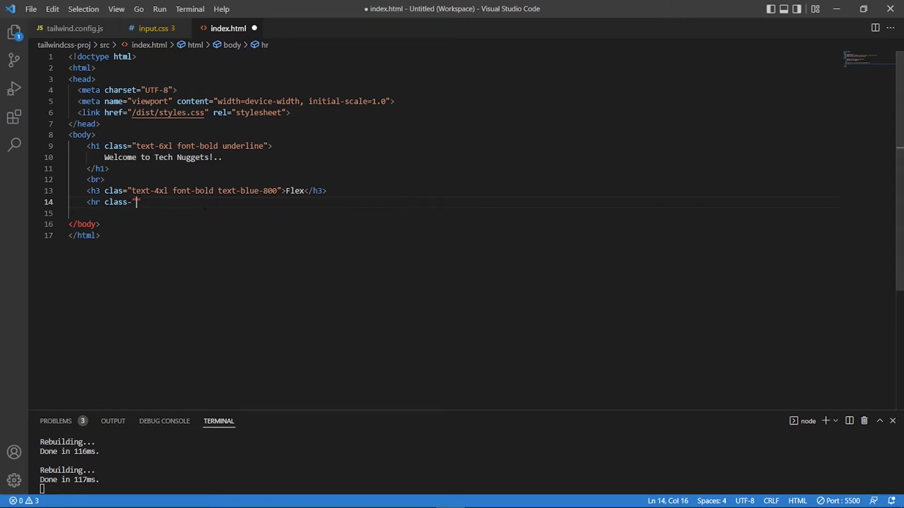
{"action": "type", "text": "\""}
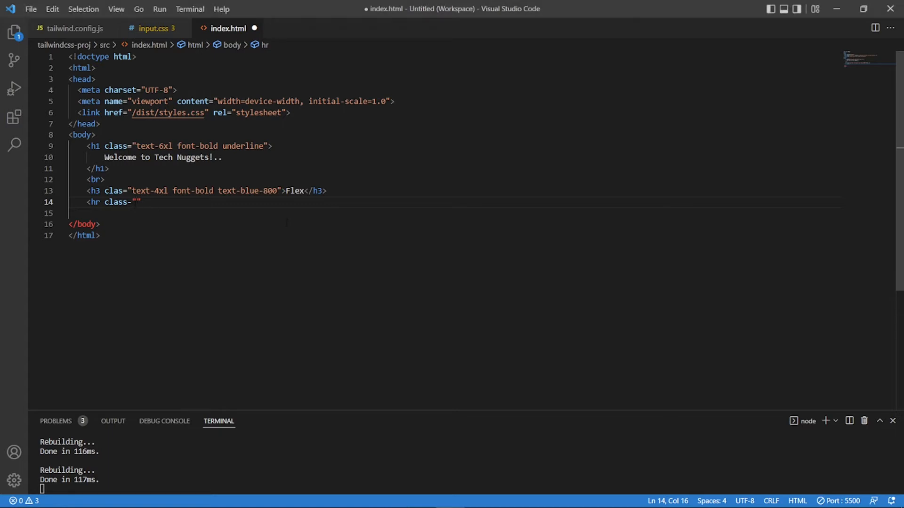
{"action": "type", "text": "bg-green-100 border-b-4 w-4/12 border-green-500"}
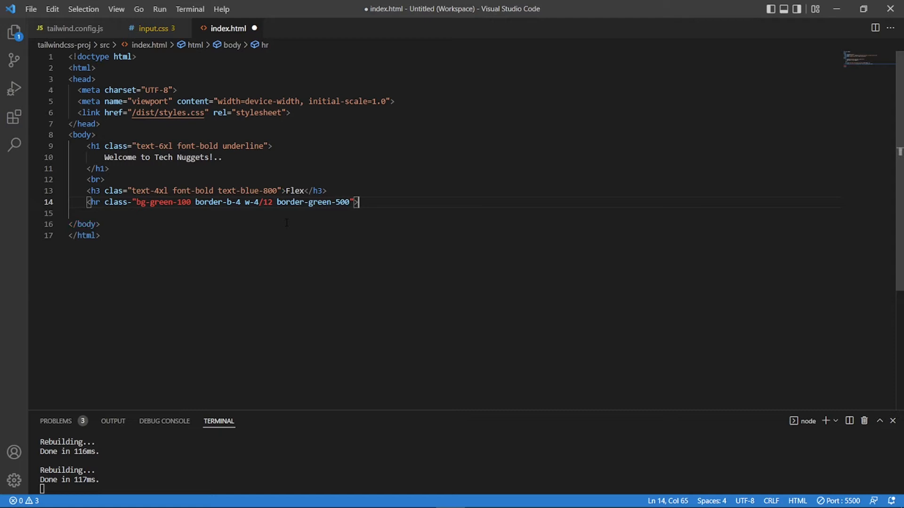
{"action": "left_click", "coordinate": [305, 202]}
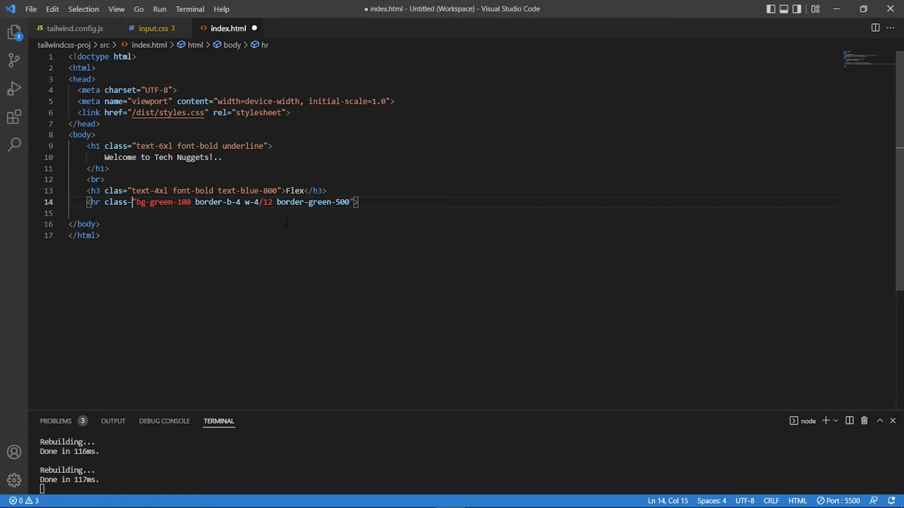
{"action": "key", "text": "Backspace"}
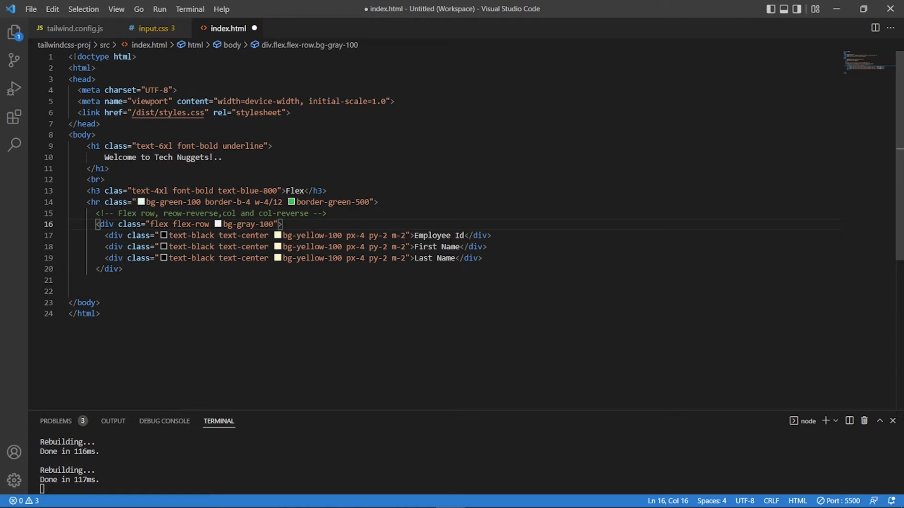
Step: Build a flex flex-row bg-gray-100 div with yellow Employee Id, First Name, Last Name cells and save
{"action": "left_click", "coordinate": [412, 235]}
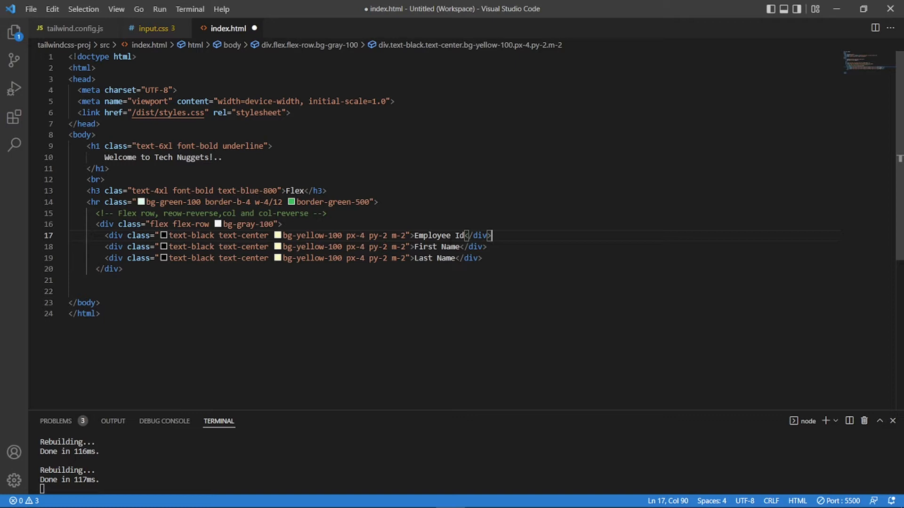
{"action": "left_click", "coordinate": [432, 236]}
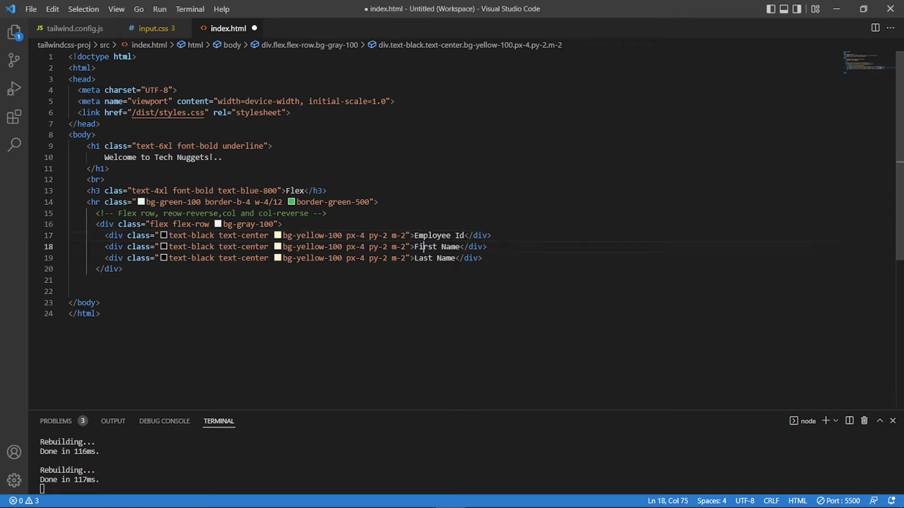
{"action": "left_click", "coordinate": [206, 246]}
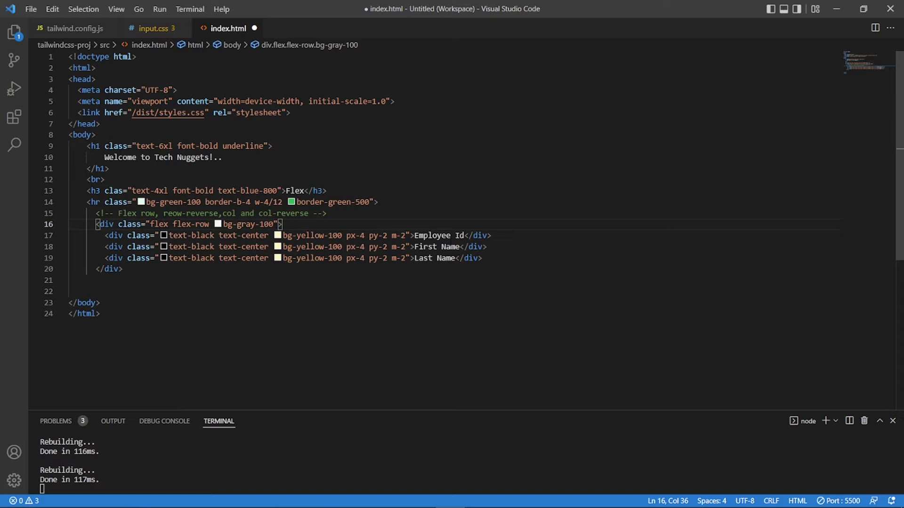
{"action": "left_click", "coordinate": [236, 235]}
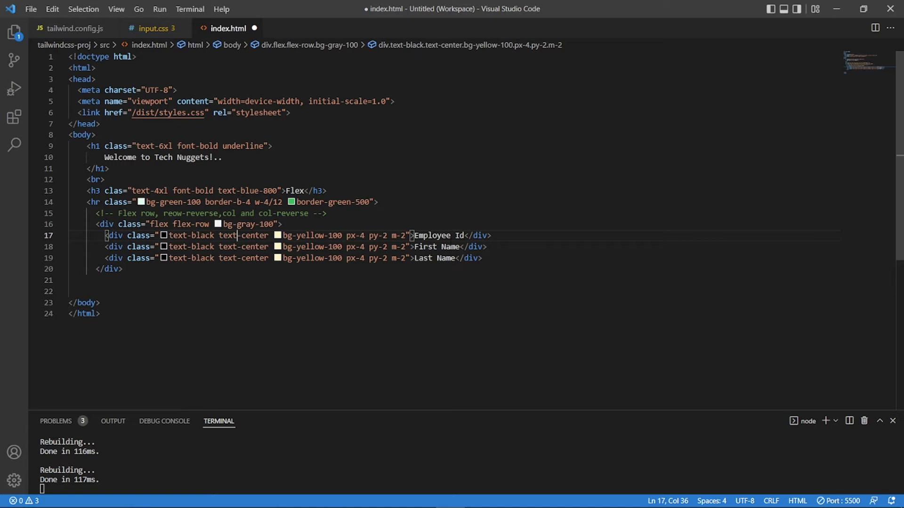
{"action": "left_click", "coordinate": [405, 235]}
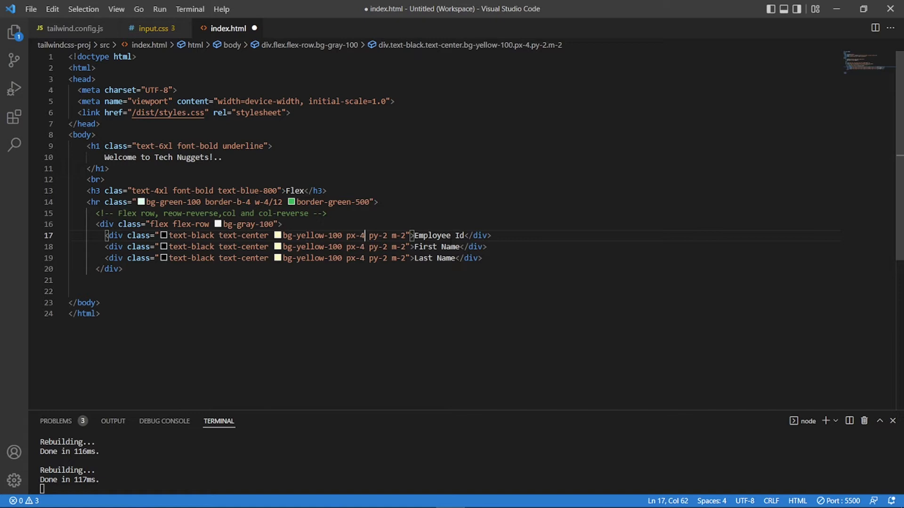
{"action": "key", "text": "ctrl+s"}
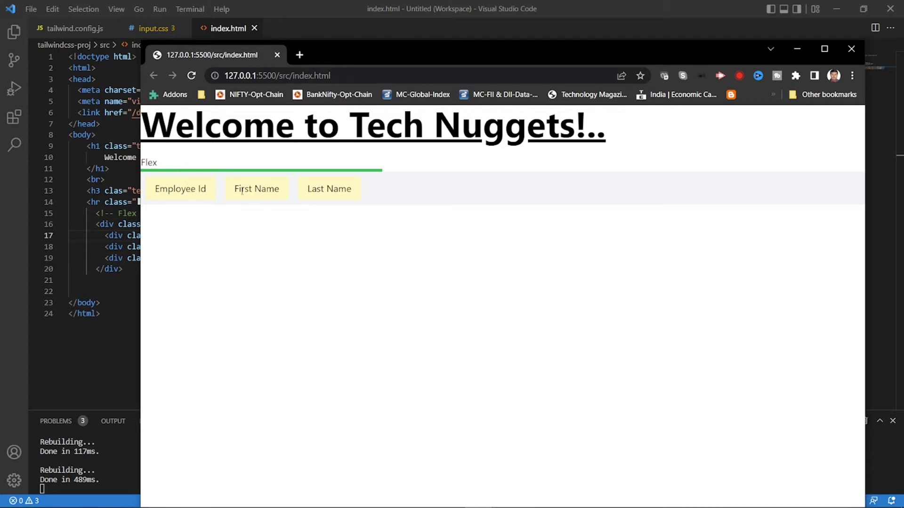
{"action": "mouse_move", "coordinate": [207, 206]}
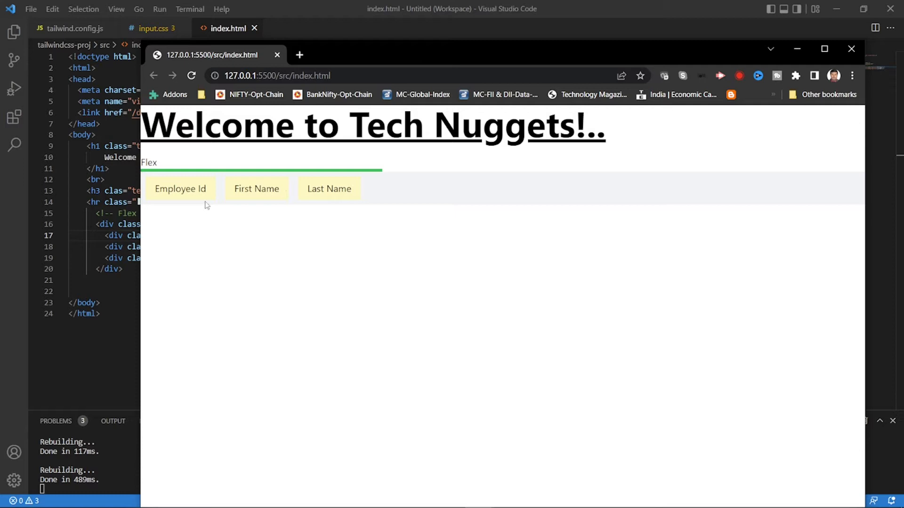
{"action": "mouse_move", "coordinate": [171, 167]}
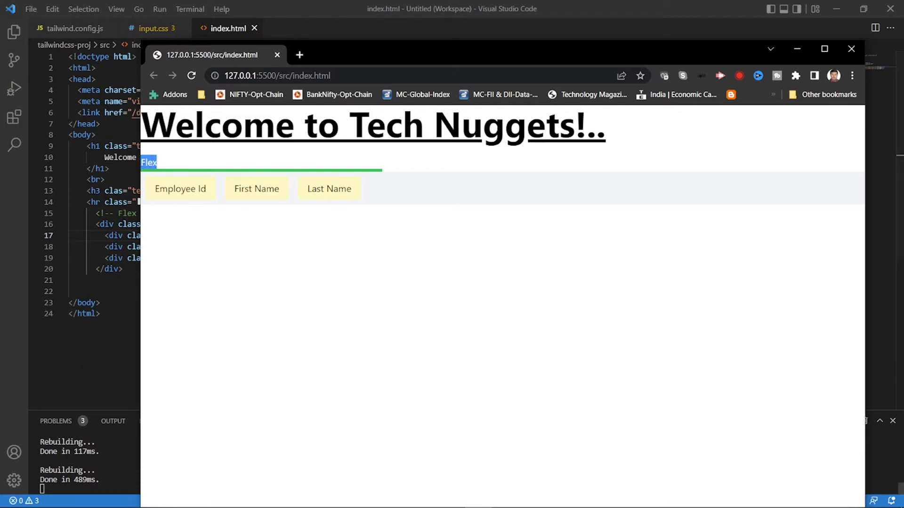
Step: Inspect the Flex heading in Chrome and reload the preview after the style fix
{"action": "left_click", "coordinate": [851, 48]}
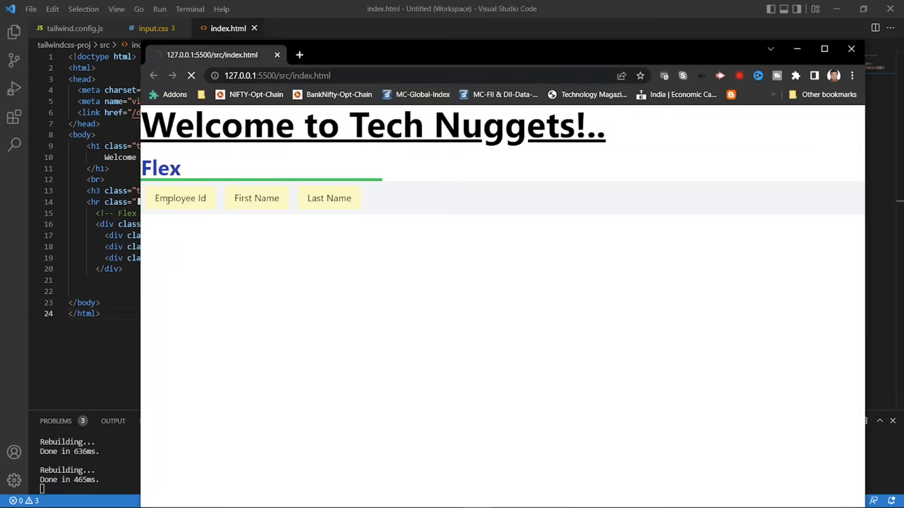
{"action": "left_click", "coordinate": [191, 76]}
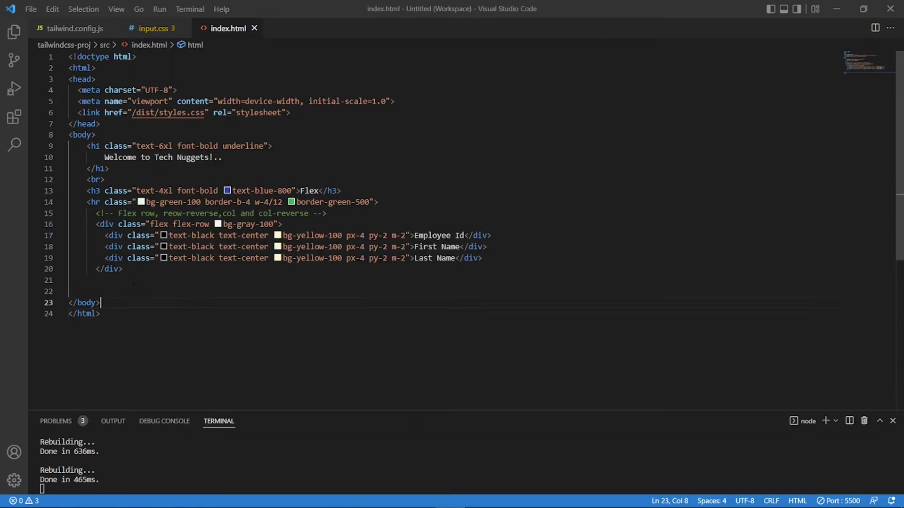
Step: Change the container to flex-row-reverse and check the right-aligned reversed row in Chrome
{"action": "left_click", "coordinate": [71, 302]}
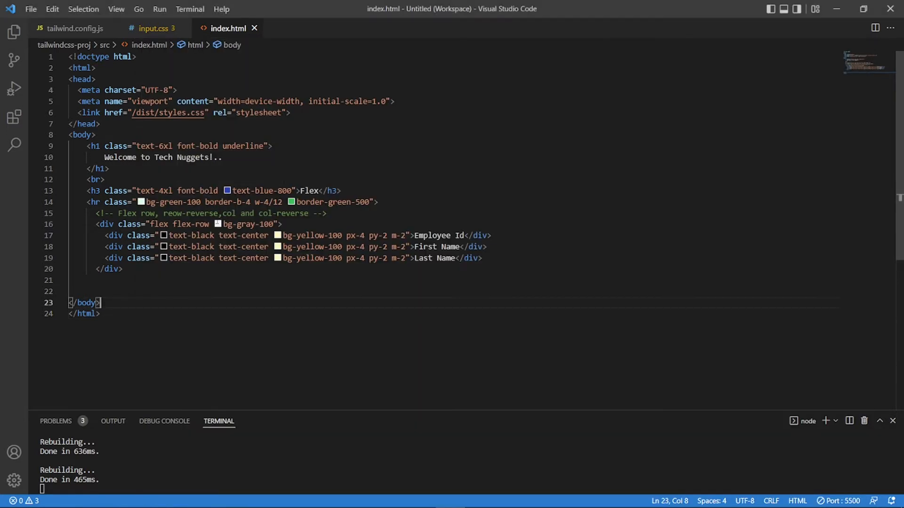
{"action": "left_click", "coordinate": [196, 224]}
{"action": "type", "text": "-r"}
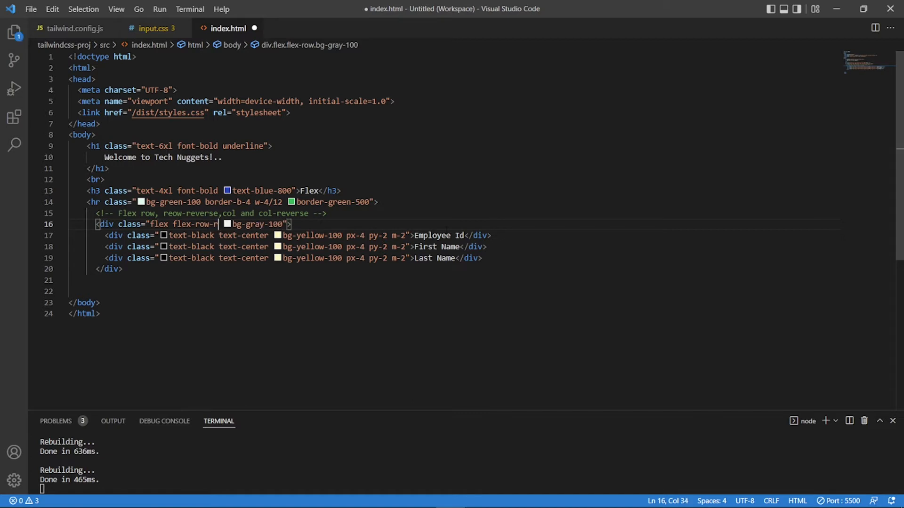
{"action": "type", "text": "e"}
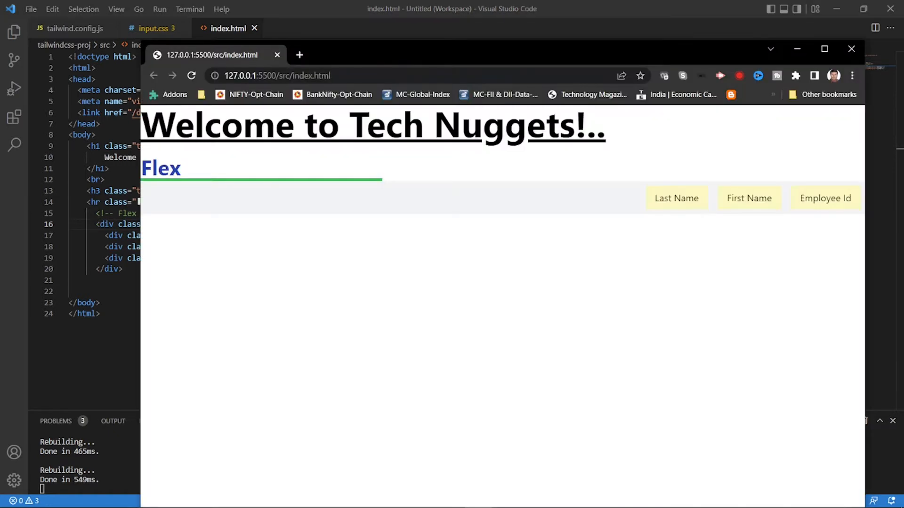
{"action": "double_click", "coordinate": [748, 199]}
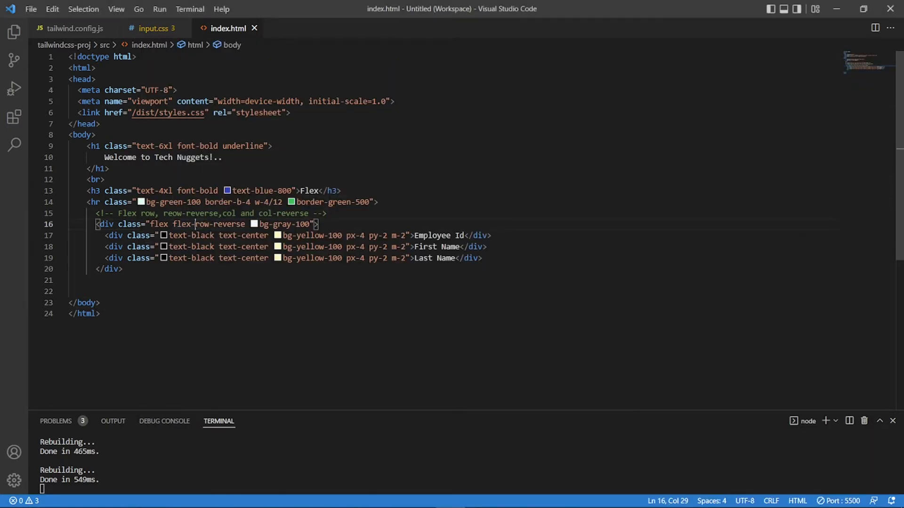
Step: Replace row-reverse with col to make the container flex-col and save
{"action": "double_click", "coordinate": [203, 224]}
{"action": "type", "text": "col"}
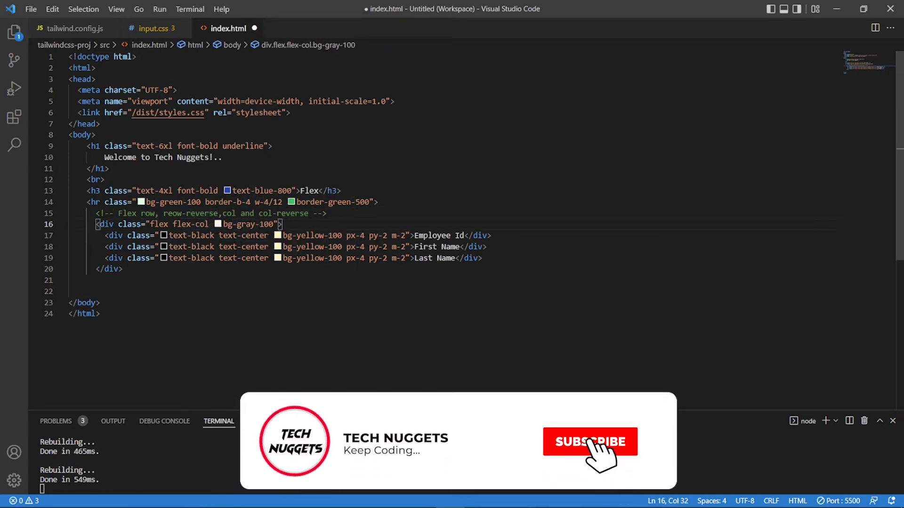
{"action": "left_click", "coordinate": [589, 441]}
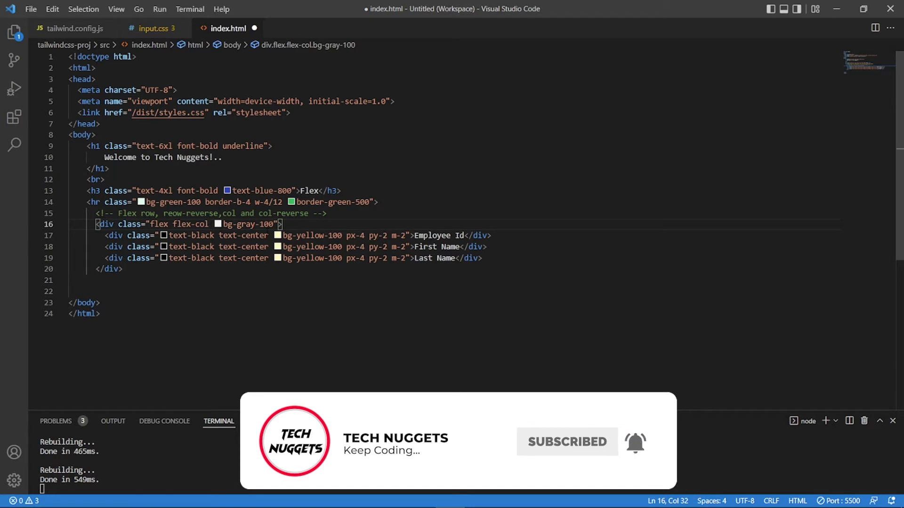
{"action": "key", "text": "ctrl+s"}
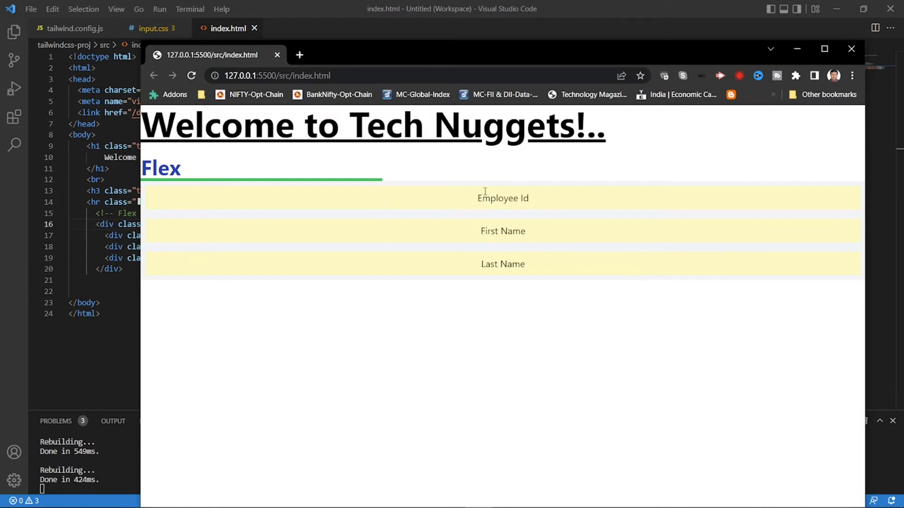
{"action": "mouse_move", "coordinate": [497, 191]}
{"action": "type", "text": "-re"}
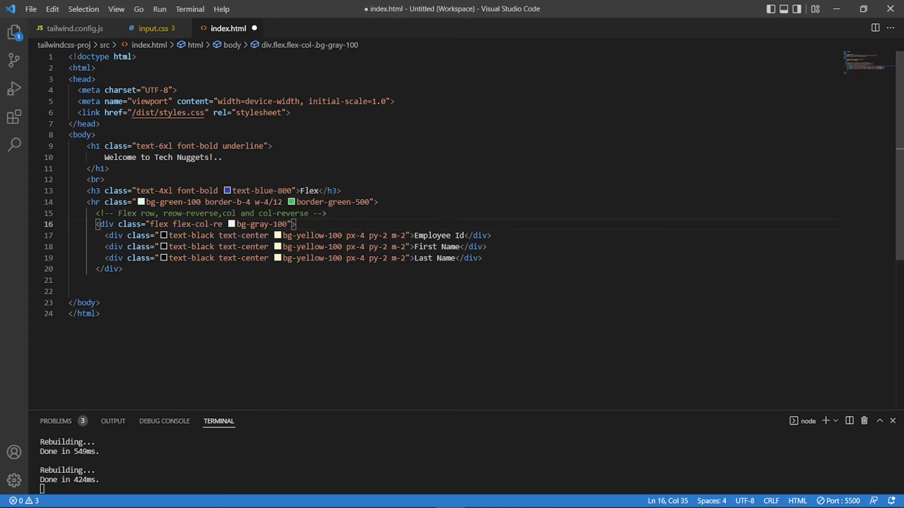
Step: Change flex-col to flex-col-reverse and save
{"action": "type", "text": "verse"}
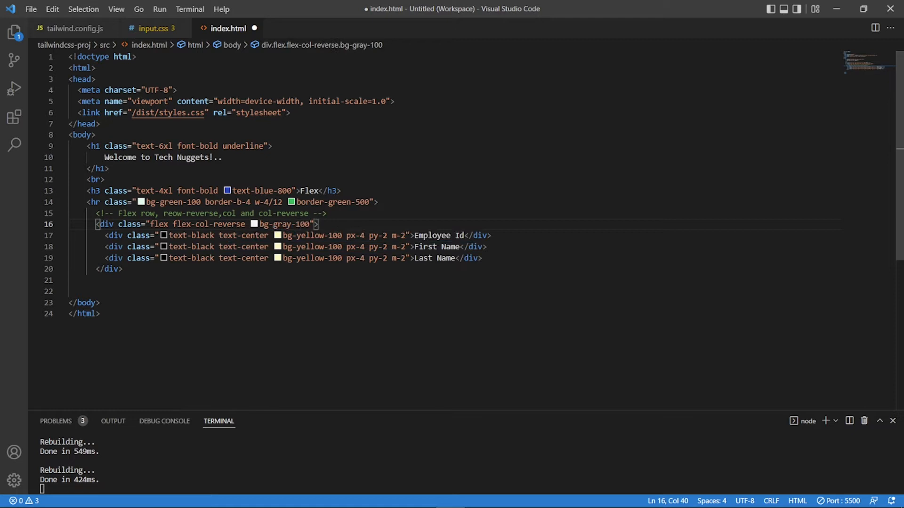
{"action": "key", "text": "ctrl+s"}
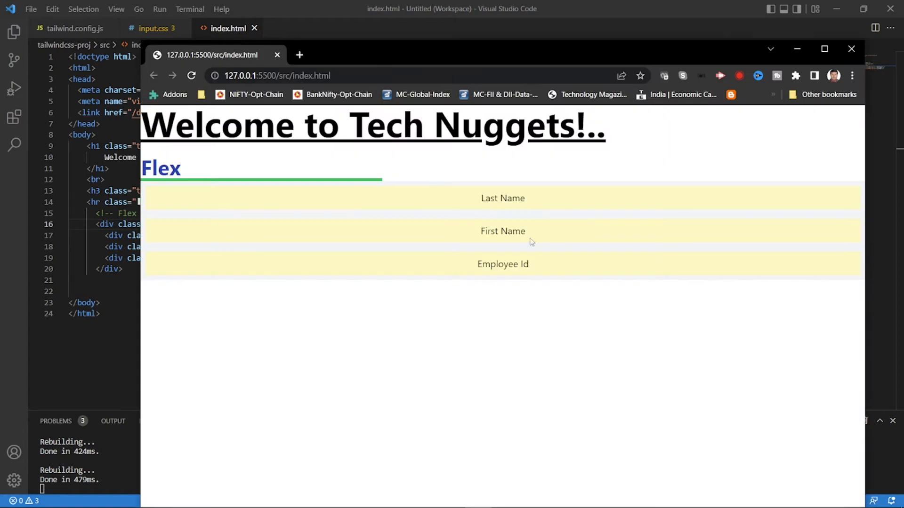
Step: Confirm in Chrome that Employee Id now sits at the bottom of the reversed column
{"action": "double_click", "coordinate": [503, 263]}
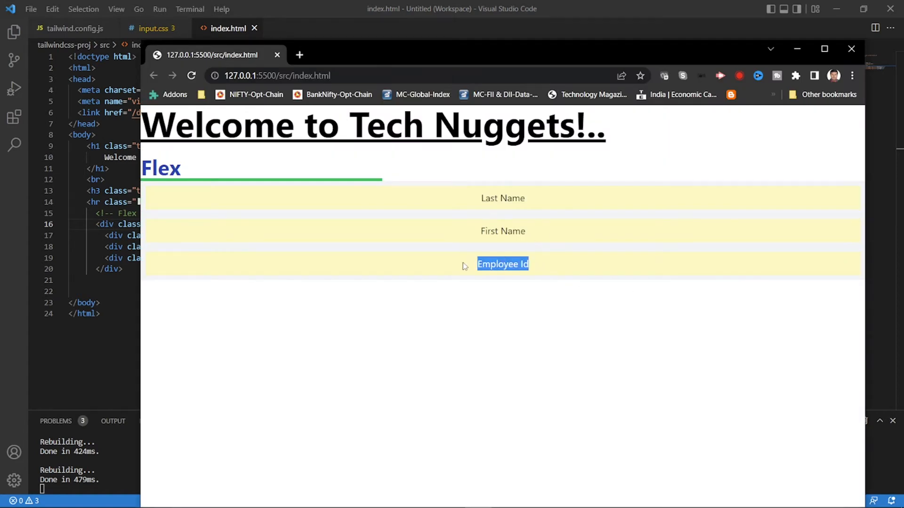
{"action": "mouse_move", "coordinate": [521, 195]}
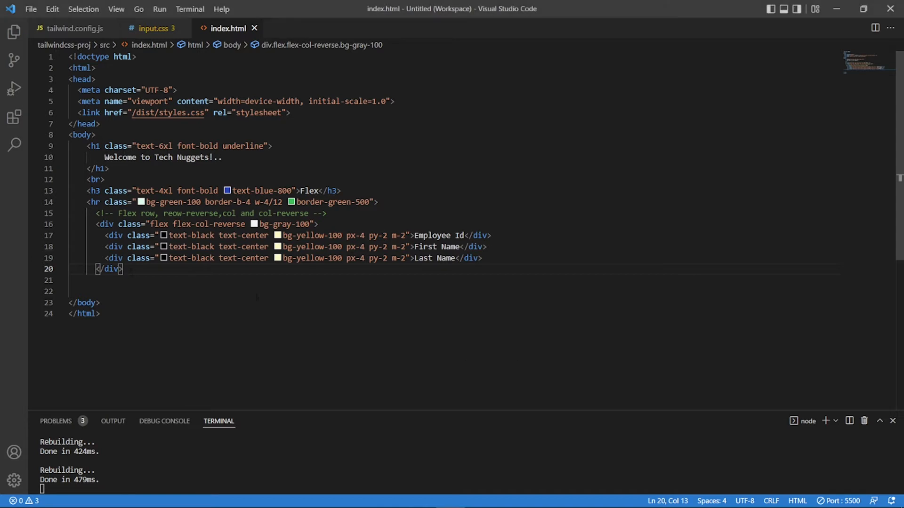
Step: Add <br> tags and start a new line for the responsive flex block
{"action": "type", "text": "<"}
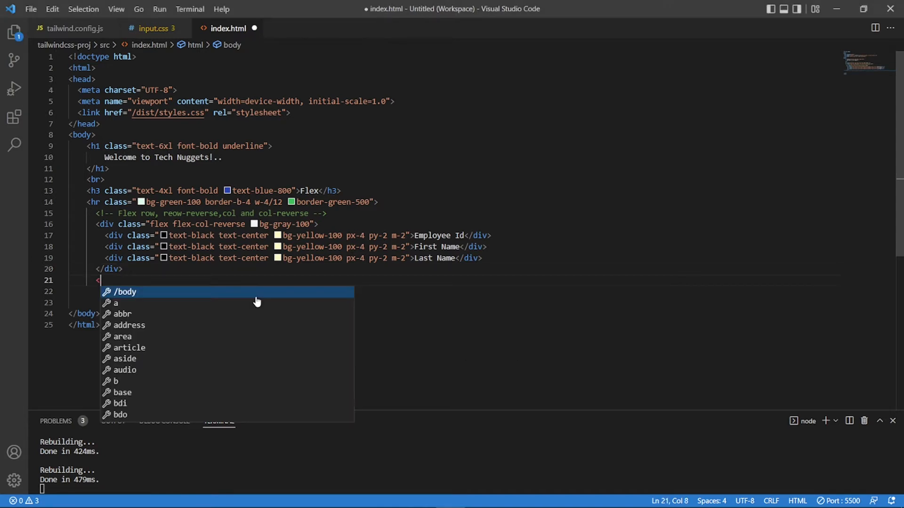
{"action": "type", "text": "br>"}
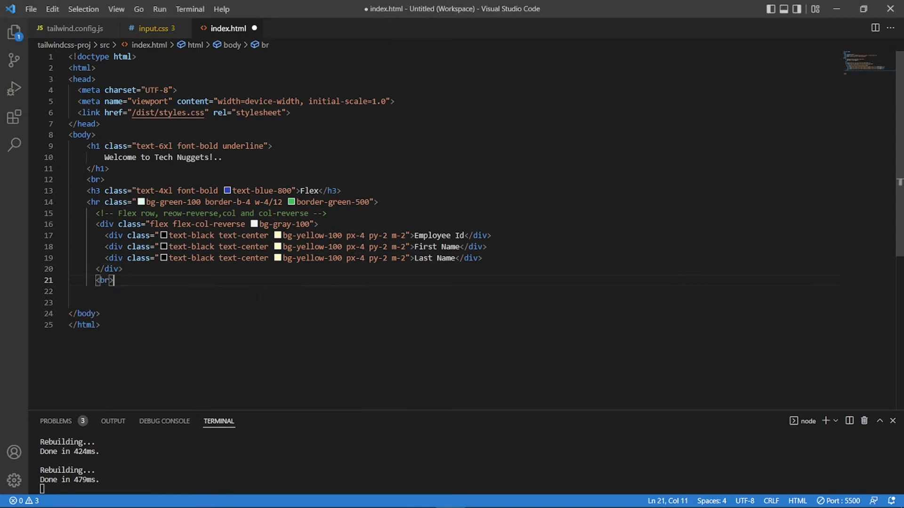
{"action": "key", "text": "Enter"}
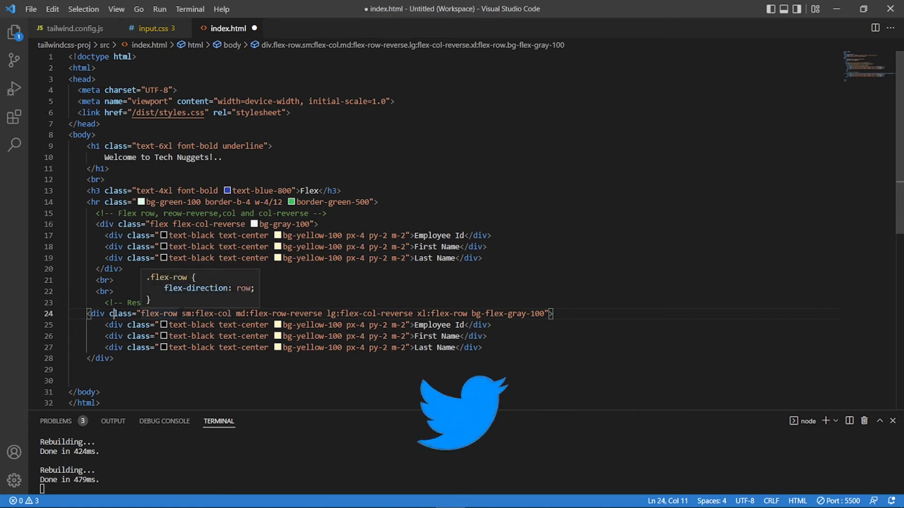
Step: Set the new div's classes to flex-row sm:flex-col md:flex-row-reverse lg:flex-col-reverse xl:flex-row
{"action": "double_click", "coordinate": [206, 314]}
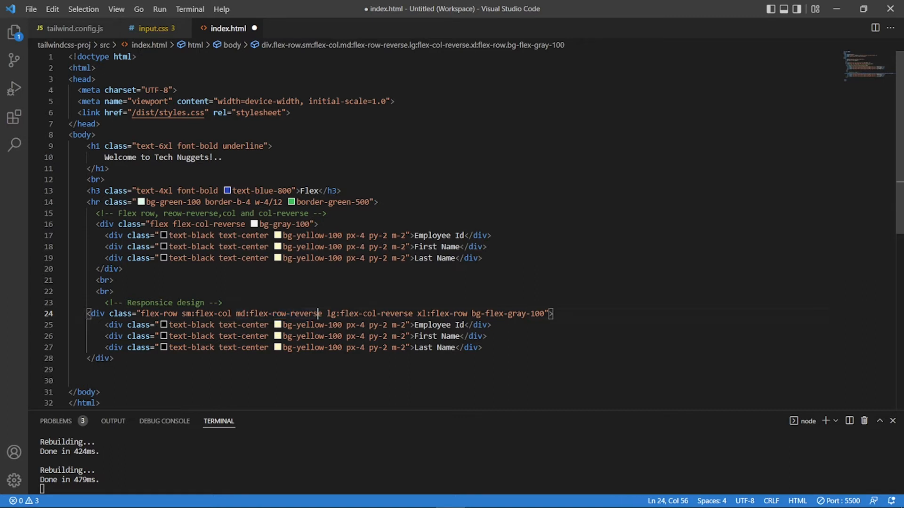
{"action": "left_click_drag", "start_coordinate": [320, 313], "coordinate": [405, 313]}
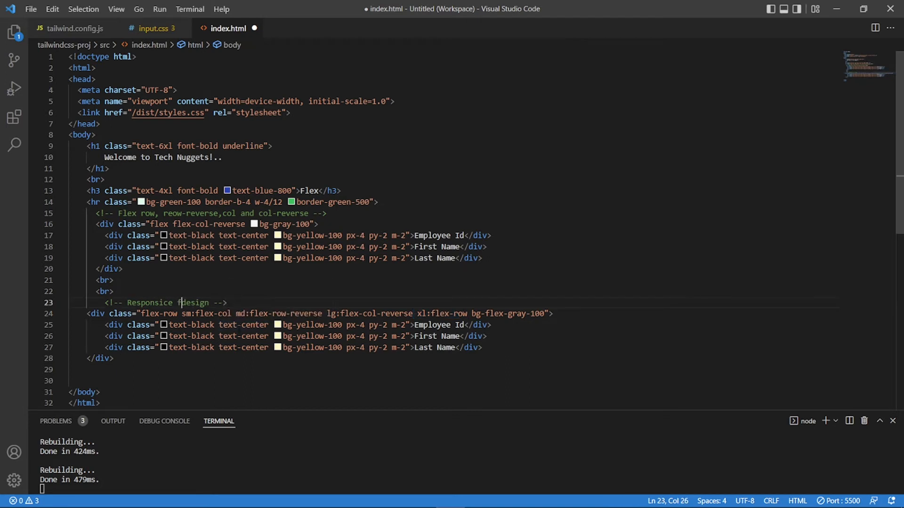
{"action": "type", "text": "flex"}
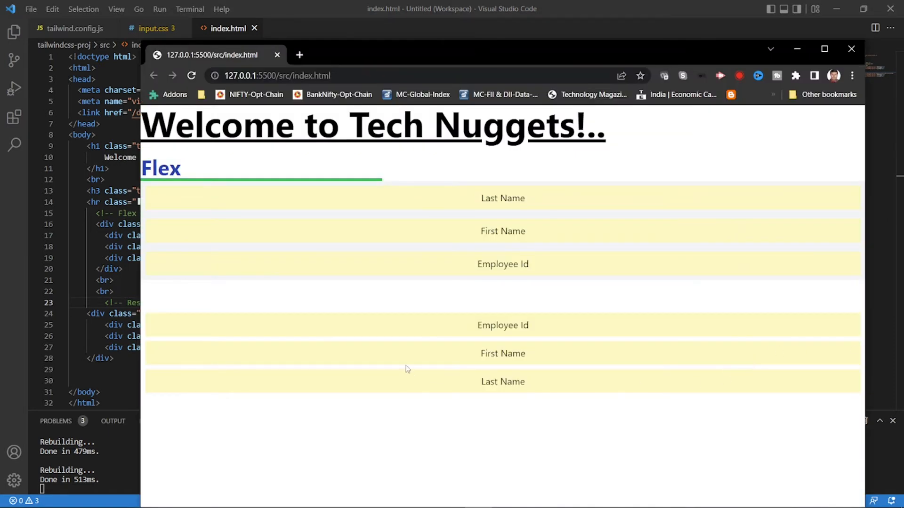
{"action": "mouse_move", "coordinate": [341, 369]}
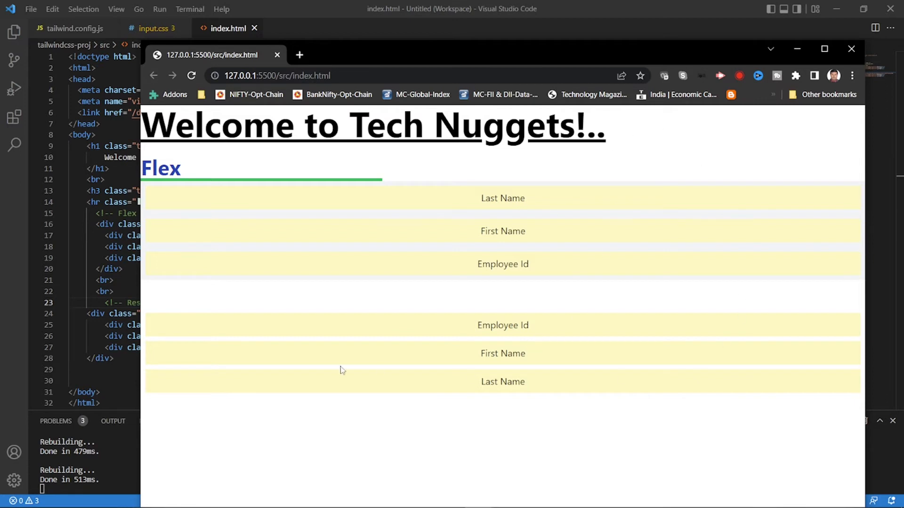
{"action": "mouse_move", "coordinate": [379, 330]}
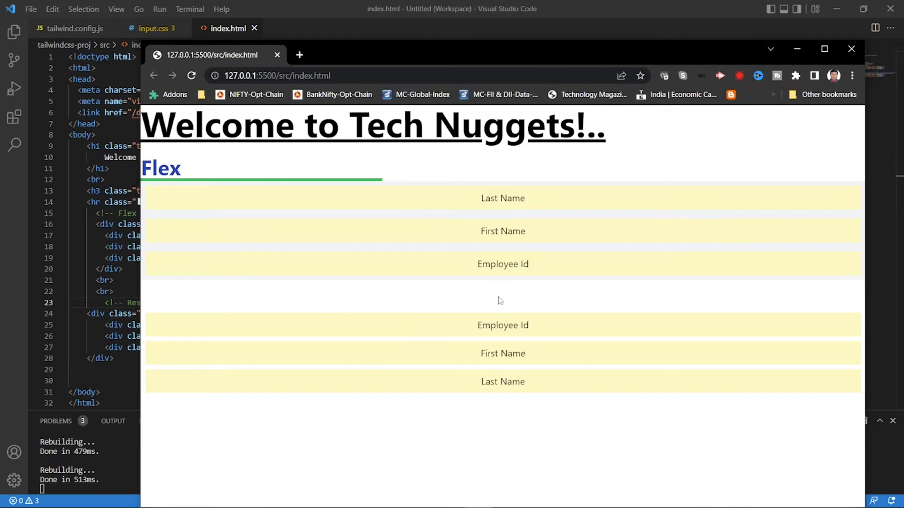
{"action": "mouse_move", "coordinate": [524, 369]}
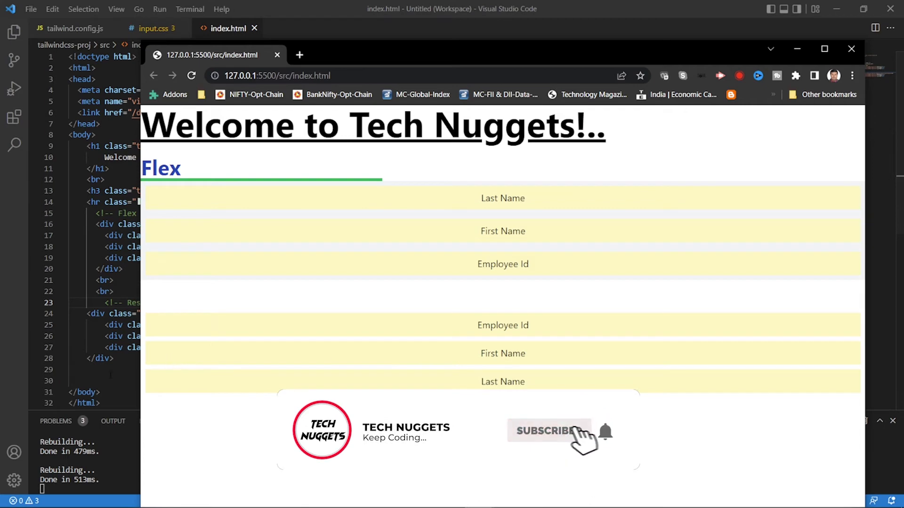
Step: Review the Chrome preview showing the responsive flex block below the reversed Flex items
{"action": "left_click", "coordinate": [548, 432]}
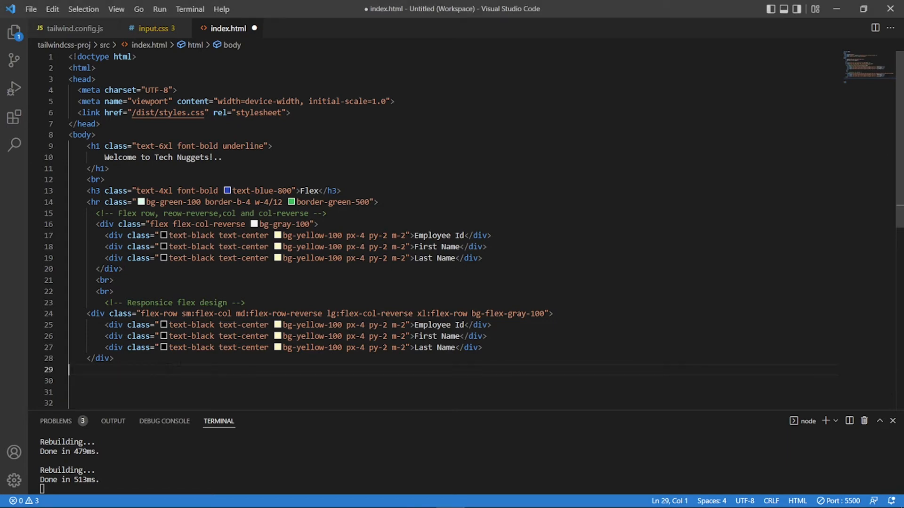
Step: Add a purple Grid heading with an hr and comment below the responsive block
{"action": "left_click", "coordinate": [86, 381]}
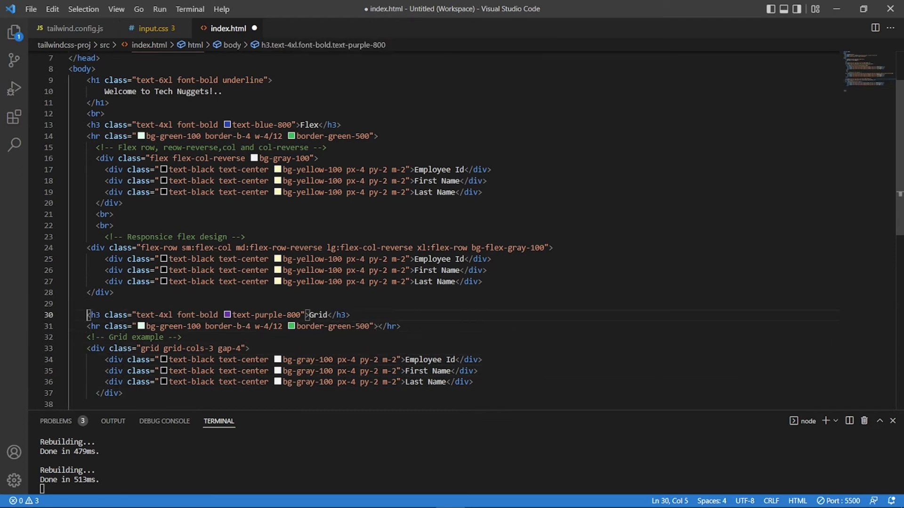
{"action": "left_click_drag", "start_coordinate": [87, 314], "coordinate": [350, 315]}
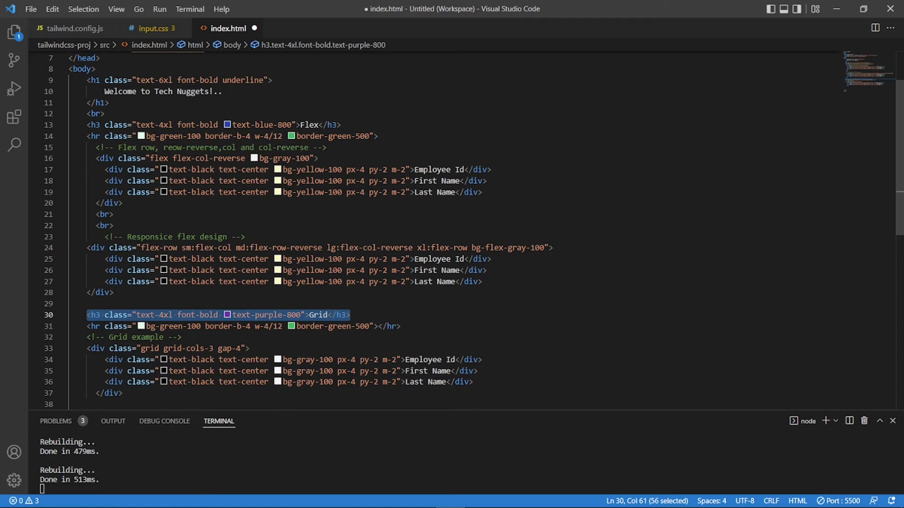
{"action": "left_click", "coordinate": [90, 314]}
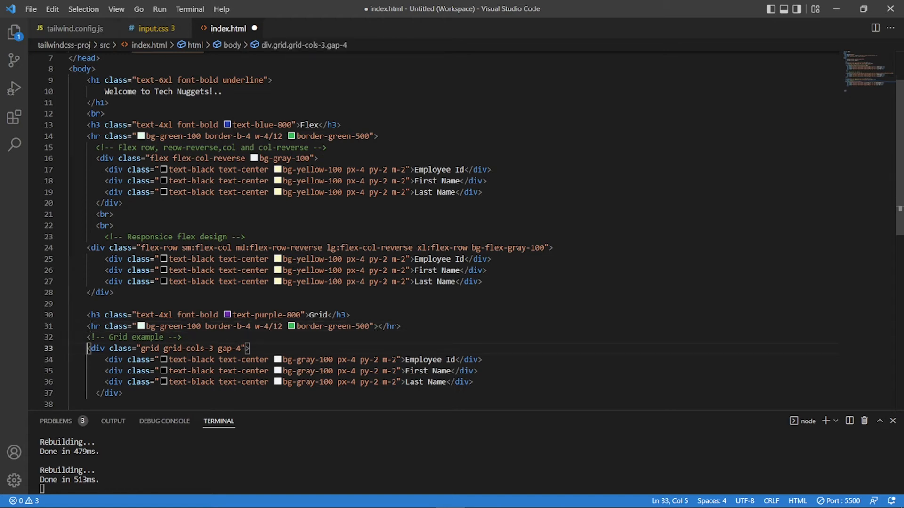
{"action": "key", "text": "Right"}
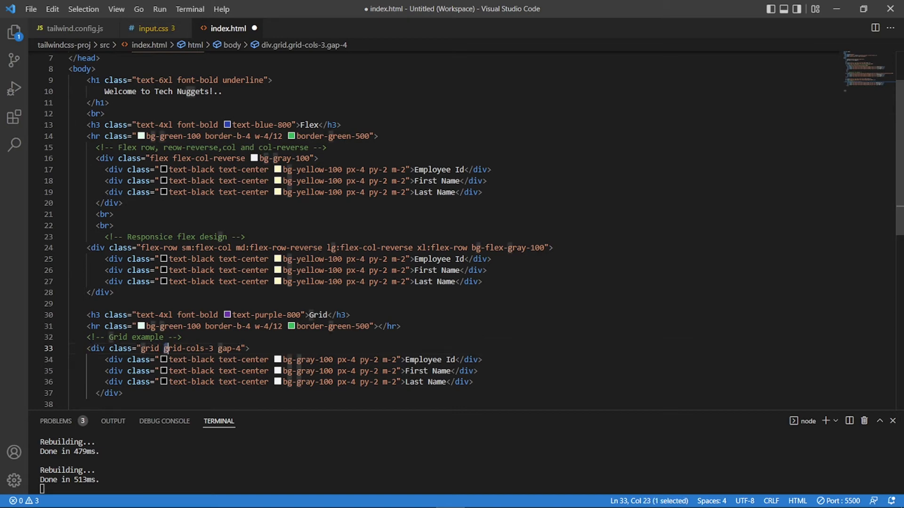
Step: Add a grid grid-cols-3 gap-4 div with Employee Id, First Name and Last Name cells, and save
{"action": "double_click", "coordinate": [186, 349]}
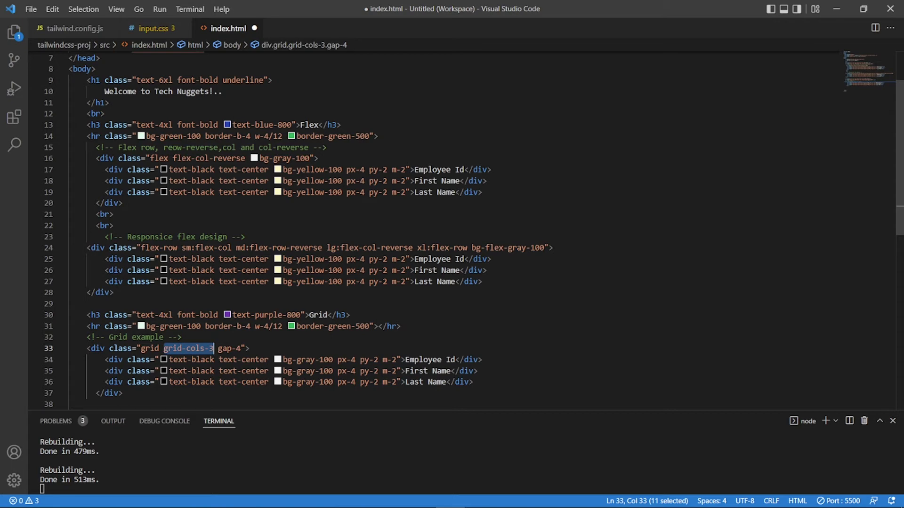
{"action": "left_click", "coordinate": [399, 360]}
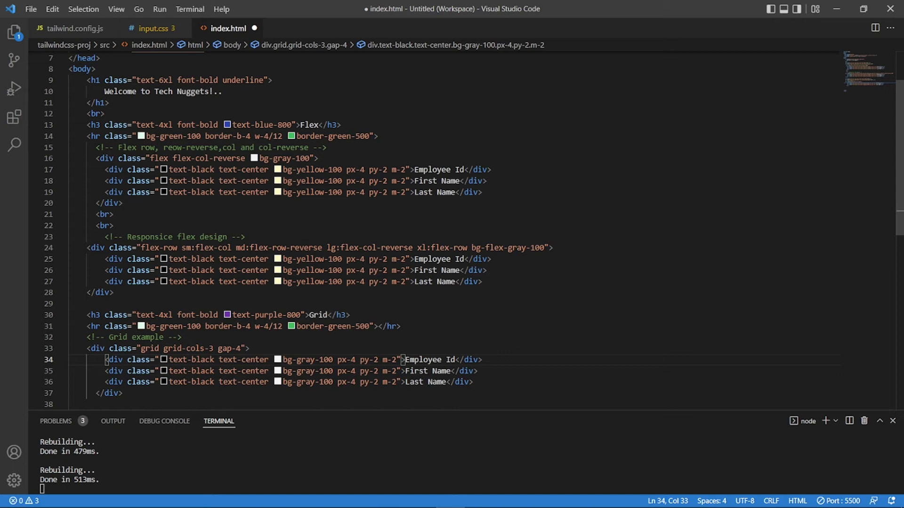
{"action": "key", "text": "ctrl+s"}
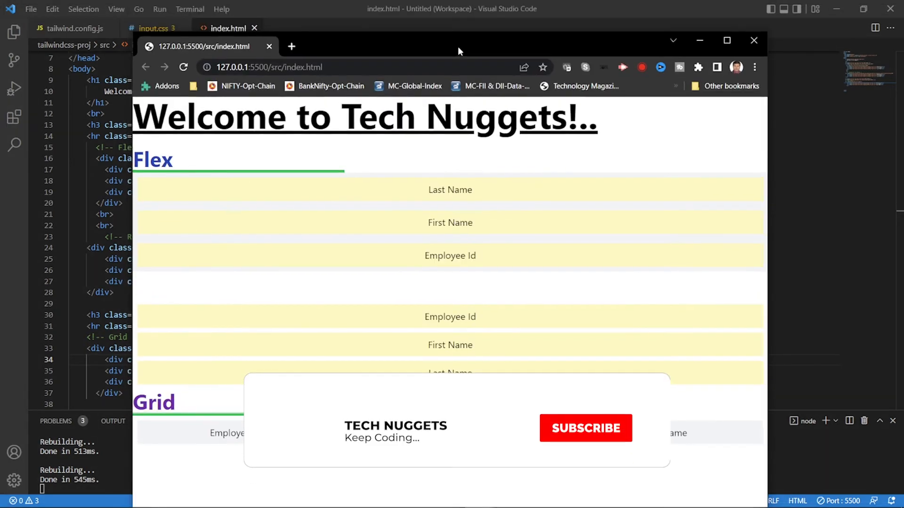
Step: Inspect the three-column grid of Employee Id, First Name and Last Name in the Chrome preview
{"action": "left_click", "coordinate": [584, 427]}
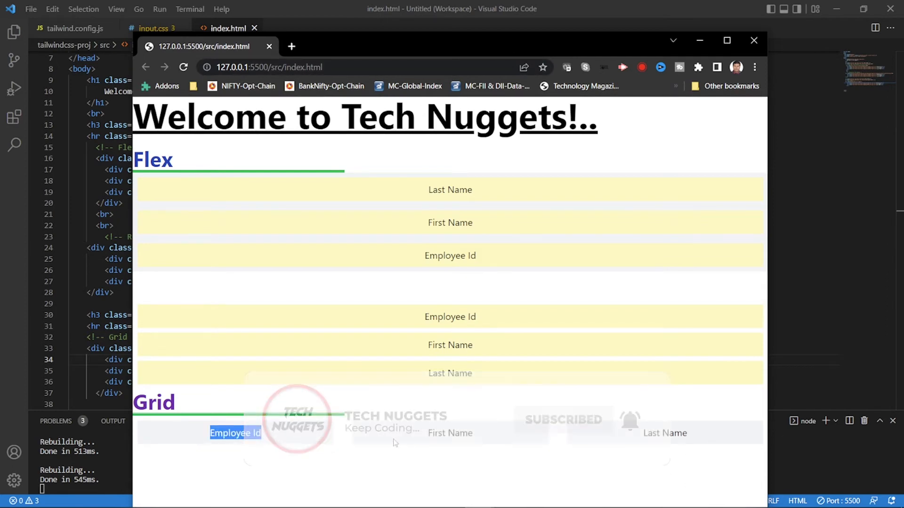
{"action": "double_click", "coordinate": [664, 433]}
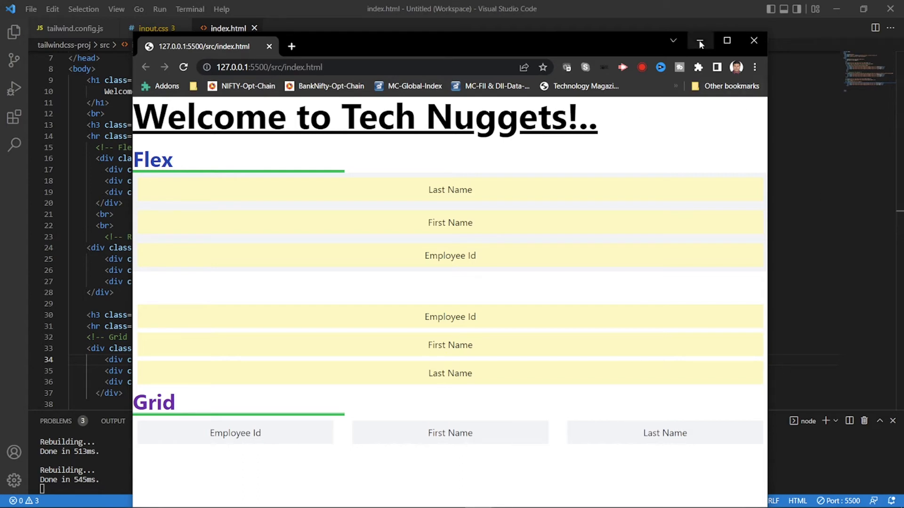
{"action": "mouse_move", "coordinate": [699, 40]}
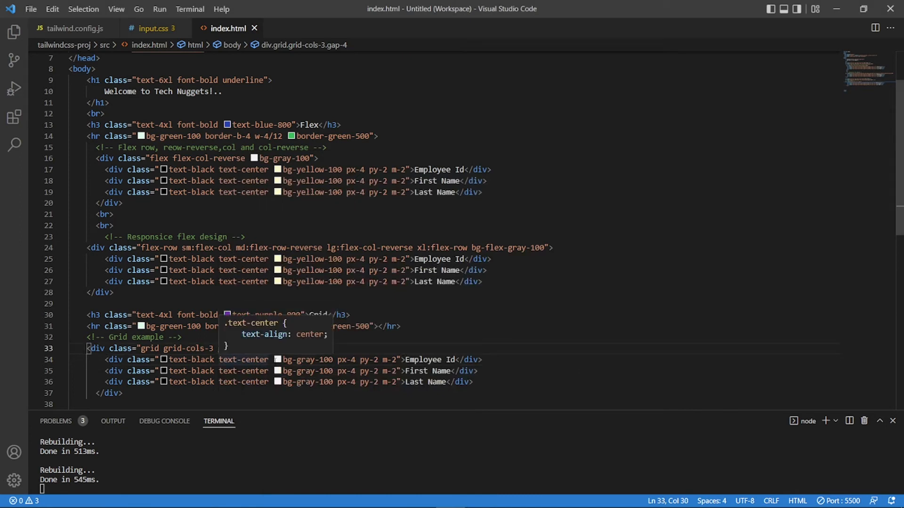
{"action": "mouse_move", "coordinate": [271, 346]}
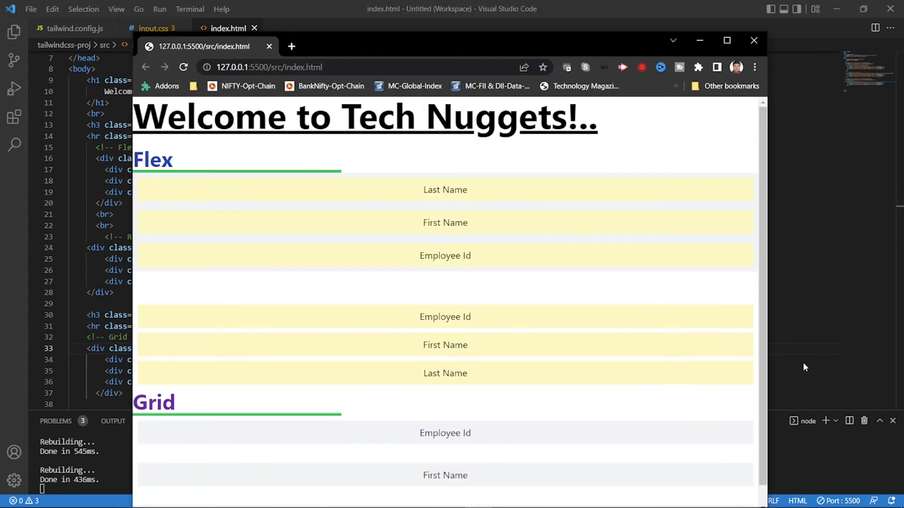
Step: Review the Grid section rendering its three name items stacked in rows, then return to the editor
{"action": "scroll", "scroll_direction": "down", "scroll_amount": 3}
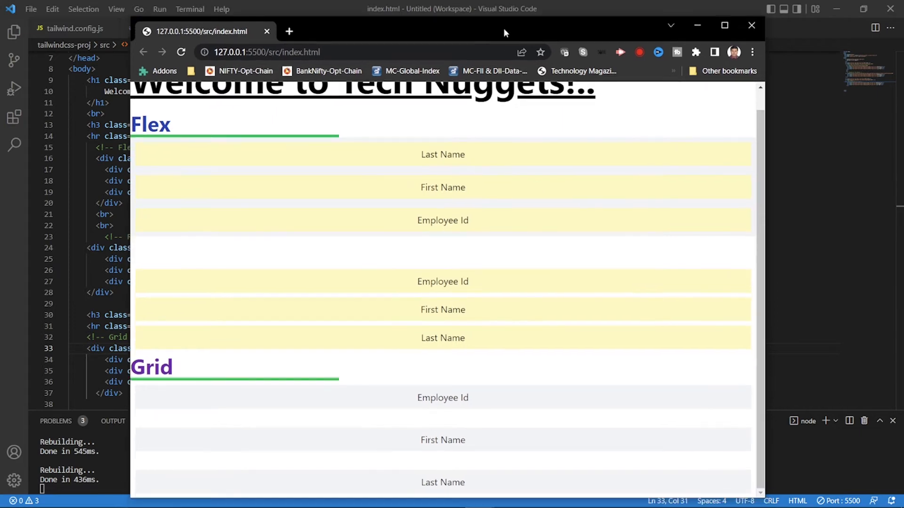
{"action": "mouse_move", "coordinate": [551, 244]}
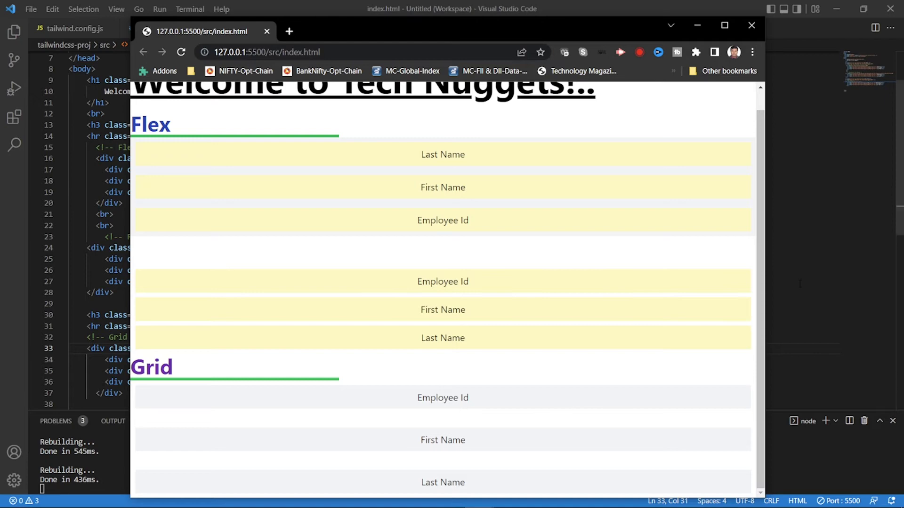
{"action": "left_click", "coordinate": [227, 27]}
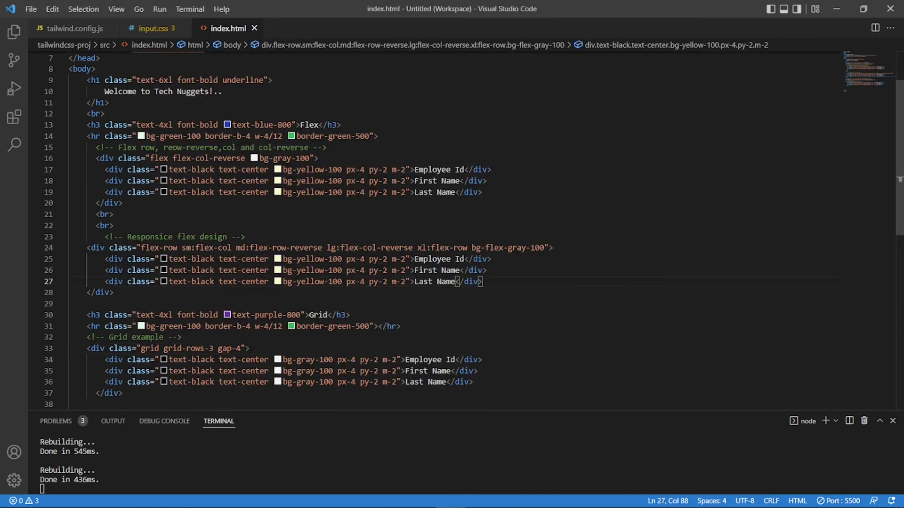
Step: Change grid-rows-3 to grid-cols-3 on the Grid example container
{"action": "left_click", "coordinate": [195, 348]}
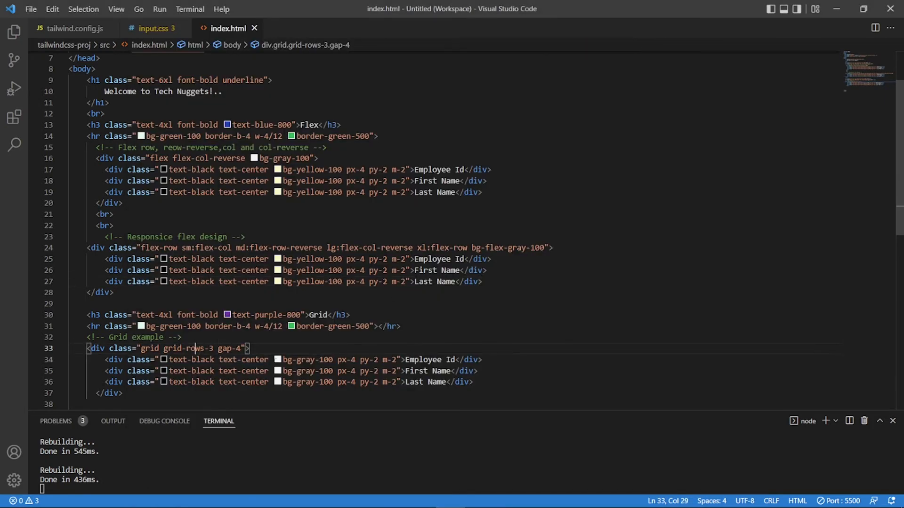
{"action": "double_click", "coordinate": [196, 349]}
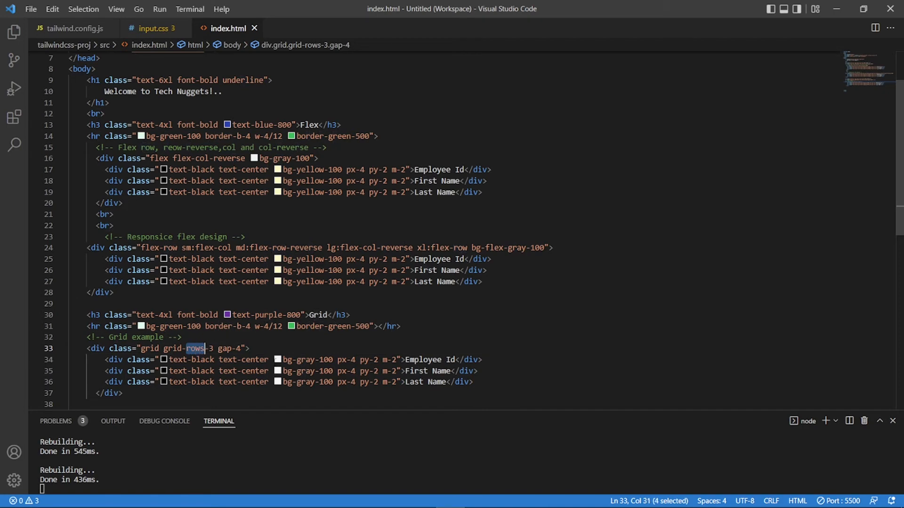
{"action": "type", "text": "cols"}
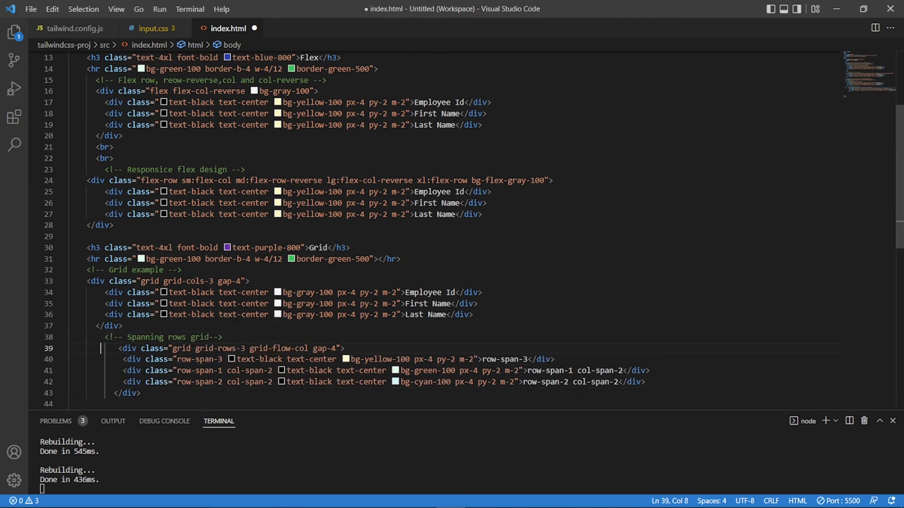
Step: Fix the indentation of the spanning grid block and review the row-span-3 and row-span-1 col-span-2 items
{"action": "key", "text": "Right"}
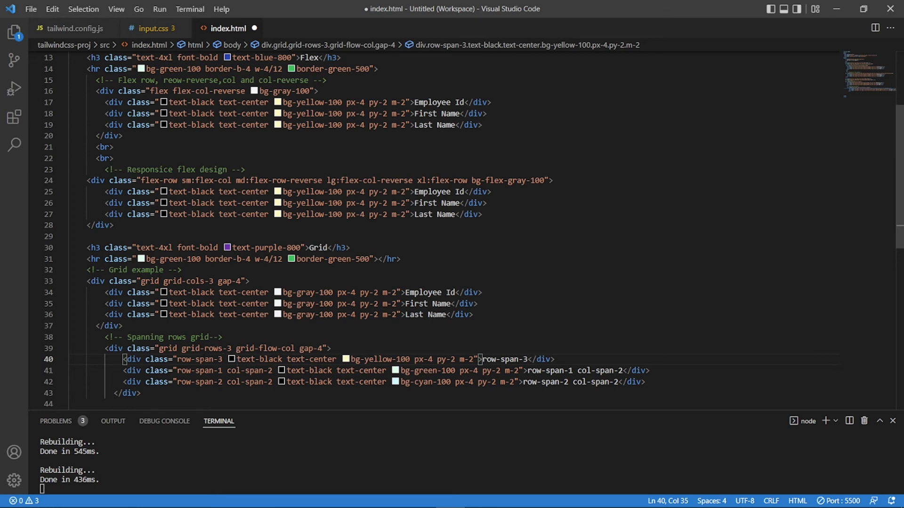
{"action": "left_click", "coordinate": [207, 359]}
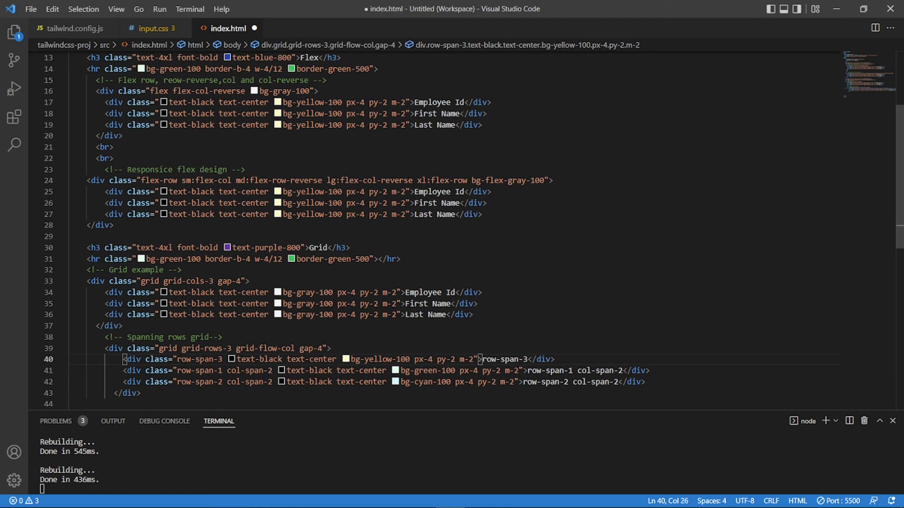
{"action": "left_click", "coordinate": [545, 371]}
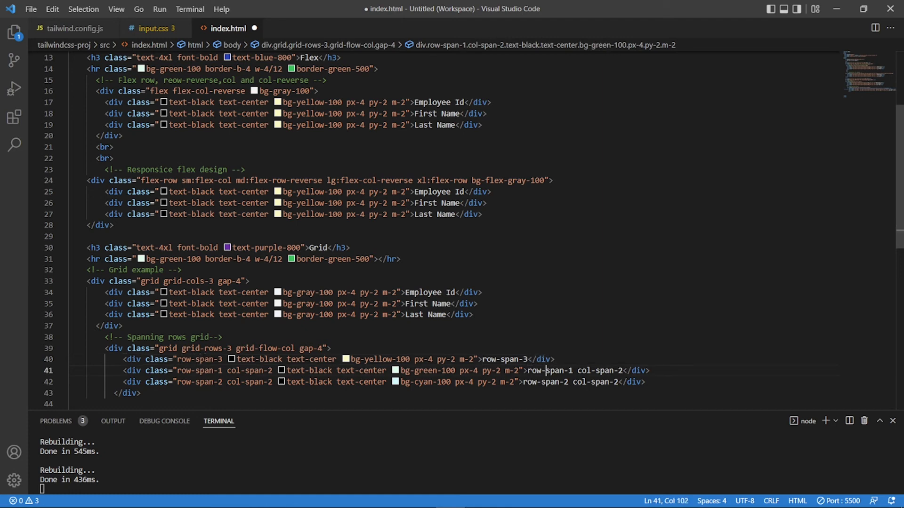
Step: Review the green item's text classes and the cyan row-span-2 col-span-2 item
{"action": "left_click", "coordinate": [335, 371]}
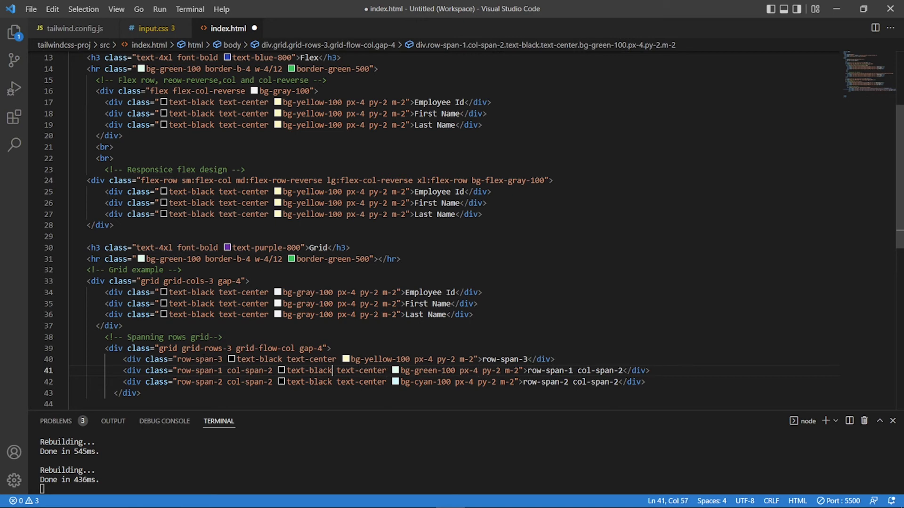
{"action": "left_click", "coordinate": [519, 382]}
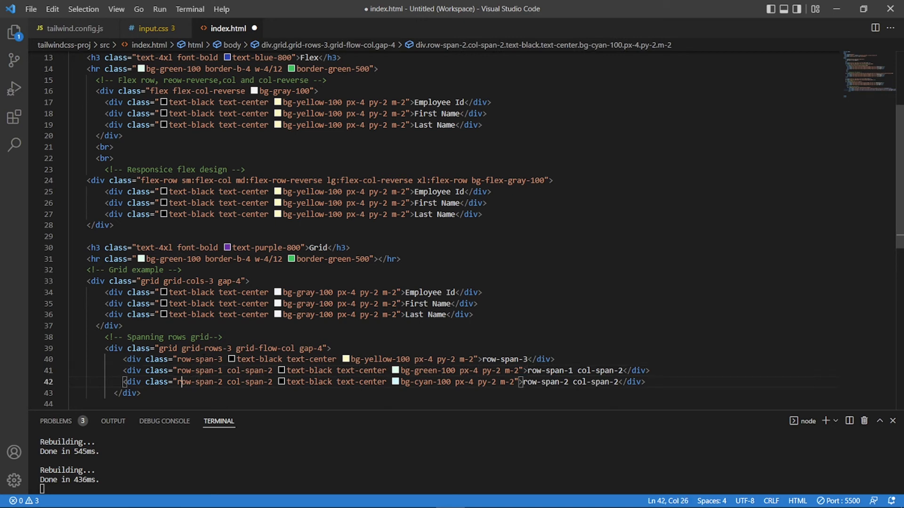
{"action": "left_click_drag", "start_coordinate": [180, 381], "coordinate": [293, 381]}
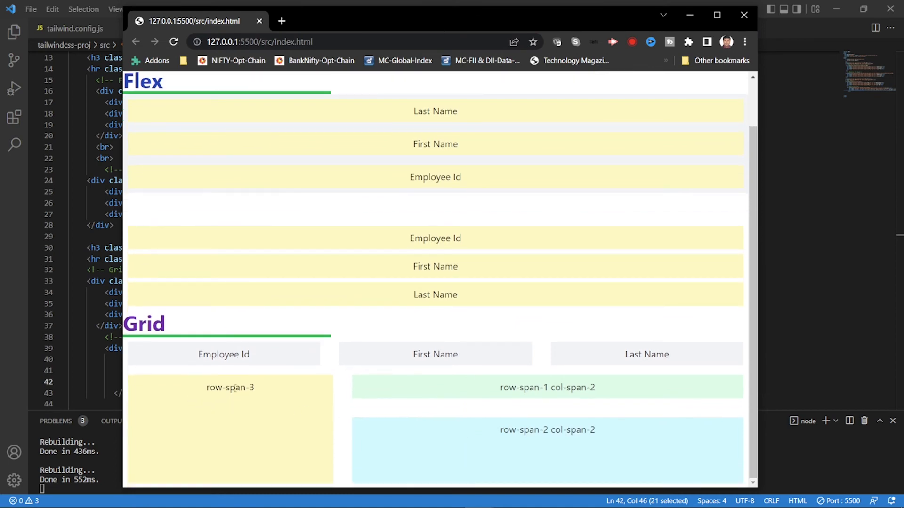
Step: Inspect the yellow row-span-3, green and cyan spanning blocks in the Chrome preview
{"action": "double_click", "coordinate": [546, 386]}
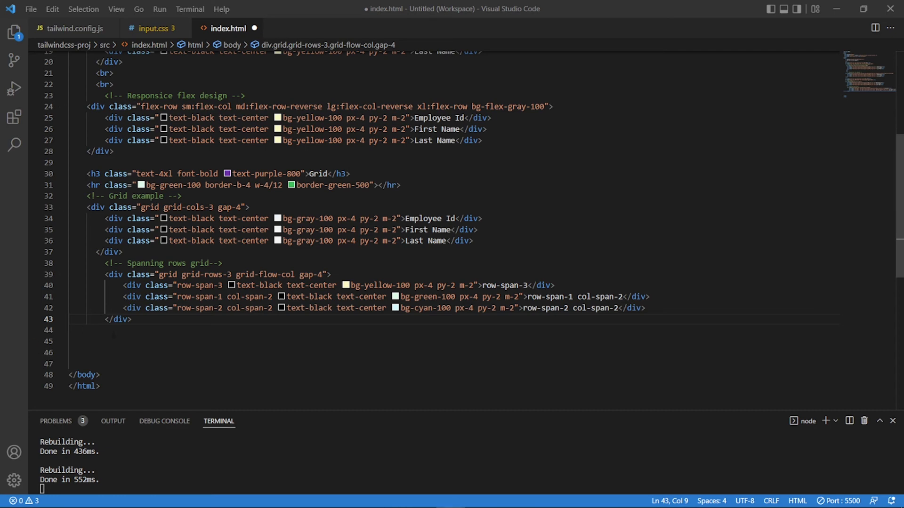
Step: Add a purple Table heading, hr and border-collapse State/City table for Indiana, Ohio and Michigan, and save
{"action": "left_click", "coordinate": [161, 330]}
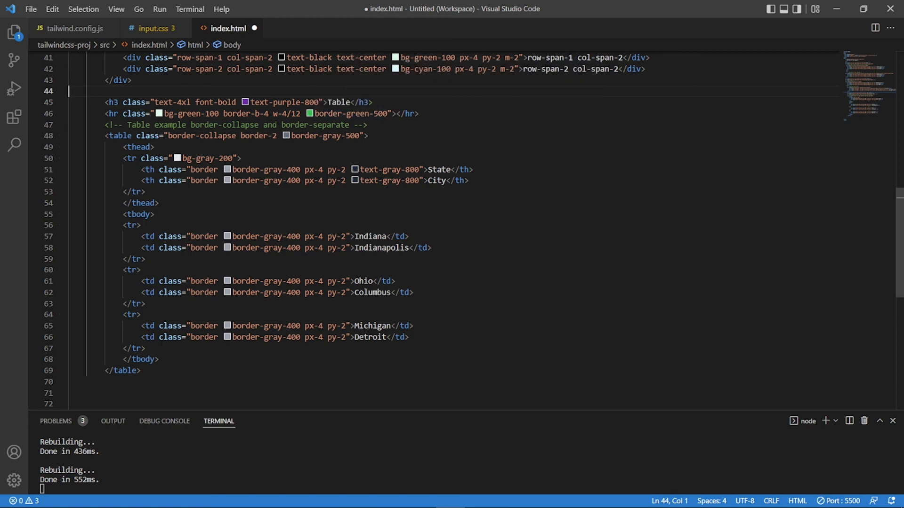
{"action": "left_click_drag", "start_coordinate": [104, 102], "coordinate": [419, 114]}
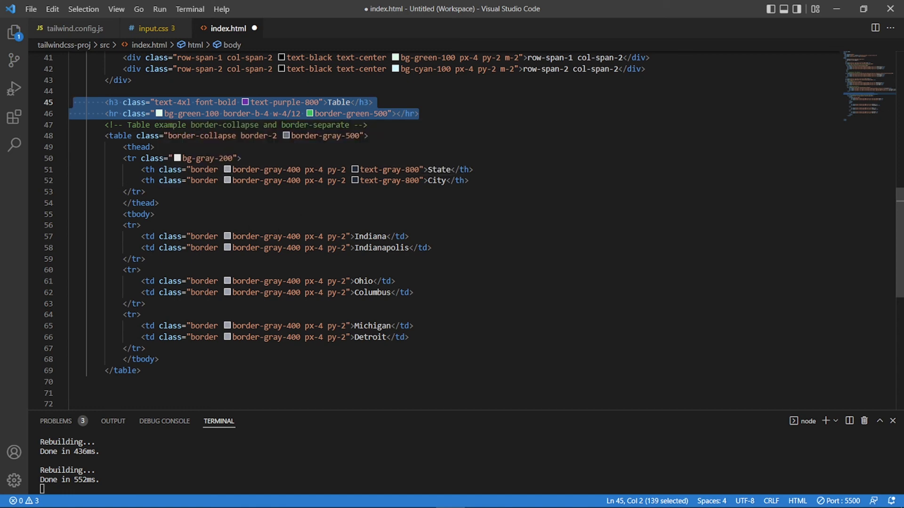
{"action": "left_click", "coordinate": [135, 191]}
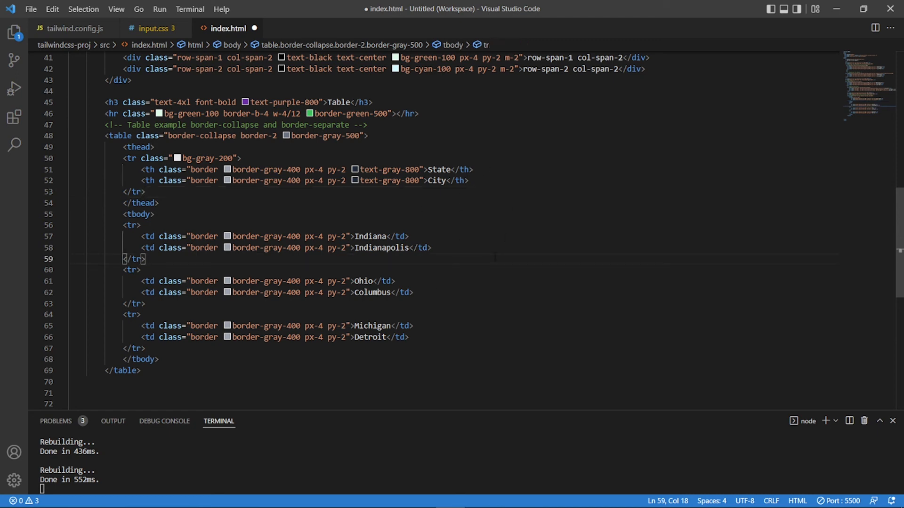
{"action": "key", "text": "ctrl+s"}
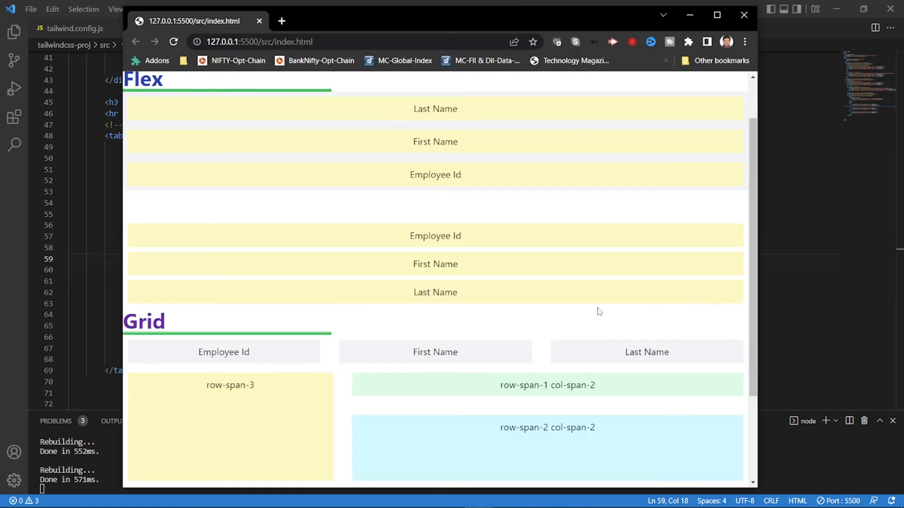
Step: Check the rendered Table section with its bordered State and City table in Chrome
{"action": "scroll", "scroll_direction": "down", "scroll_amount": 3}
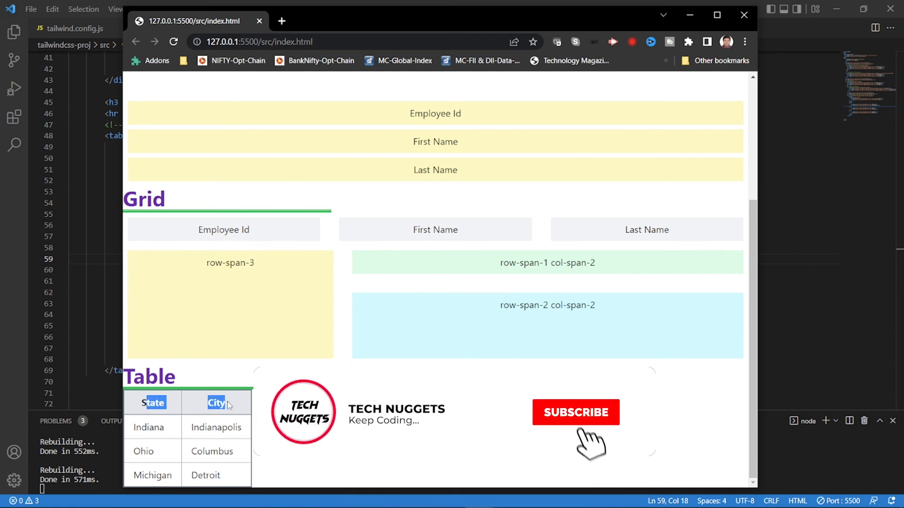
{"action": "left_click", "coordinate": [575, 412]}
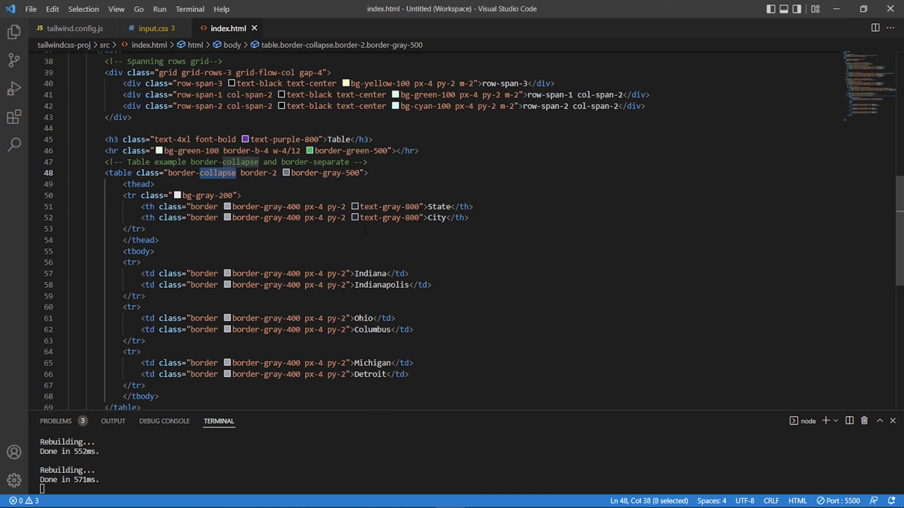
Step: Change the table's border-collapse class to border-separate
{"action": "type", "text": "sepe"}
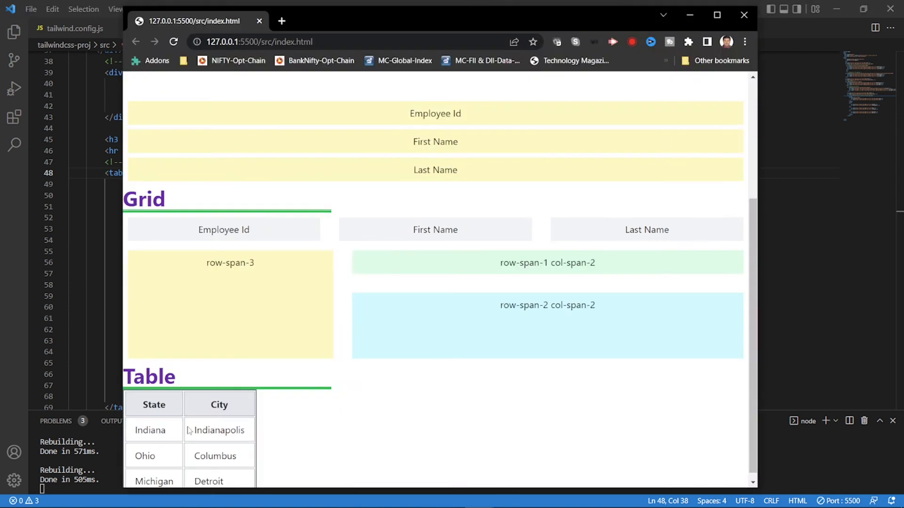
{"action": "mouse_move", "coordinate": [189, 433]}
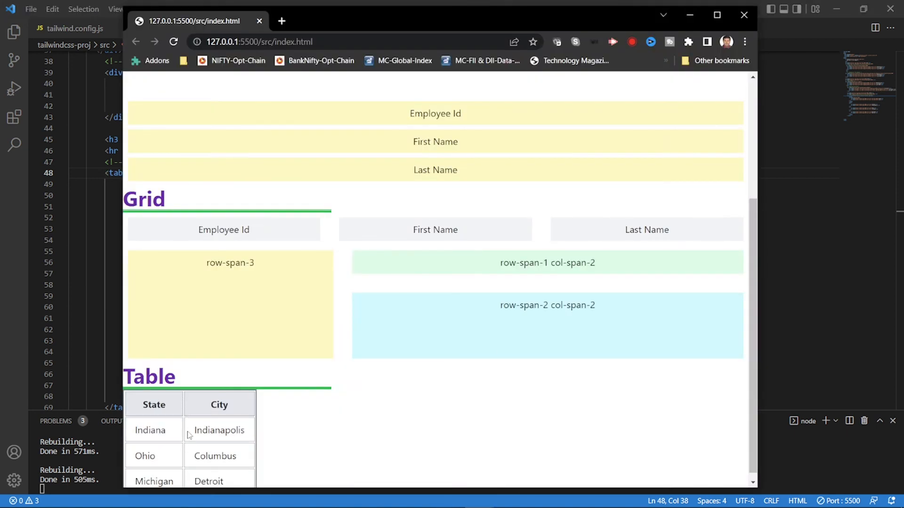
{"action": "mouse_move", "coordinate": [557, 363]}
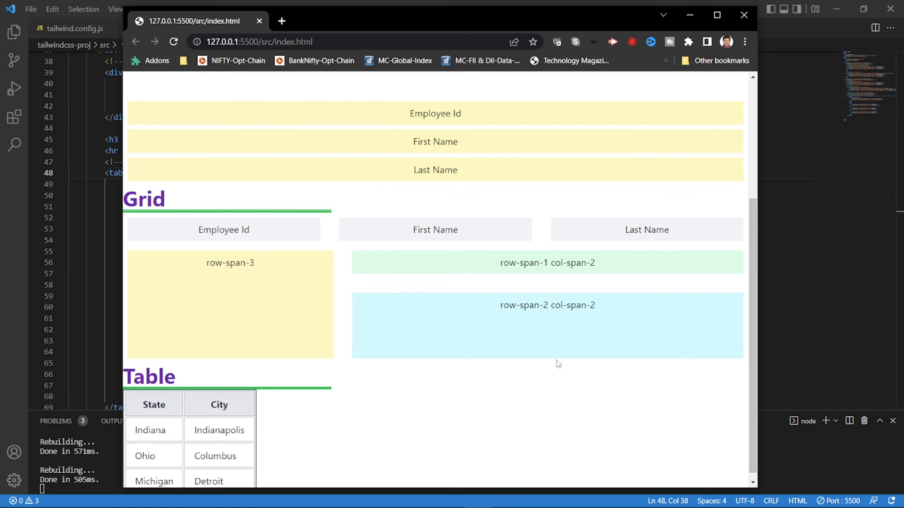
{"action": "mouse_move", "coordinate": [316, 453]}
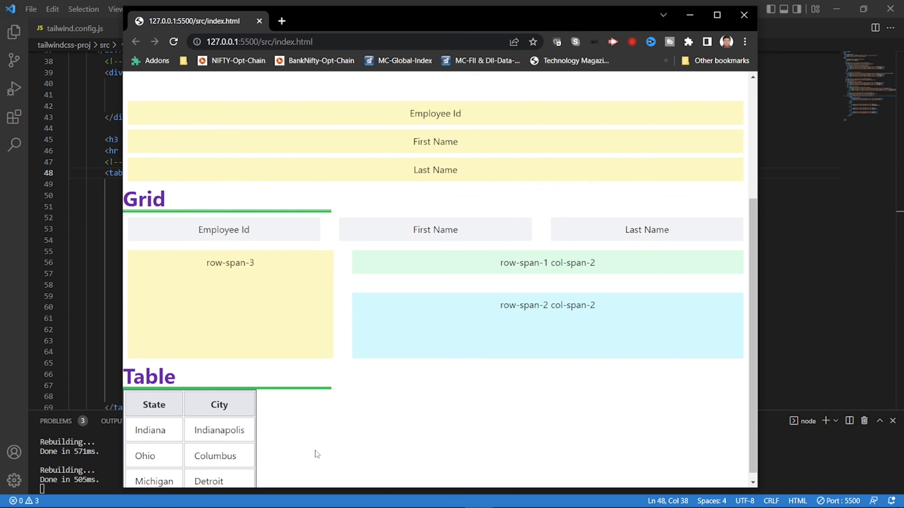
{"action": "mouse_move", "coordinate": [287, 414]}
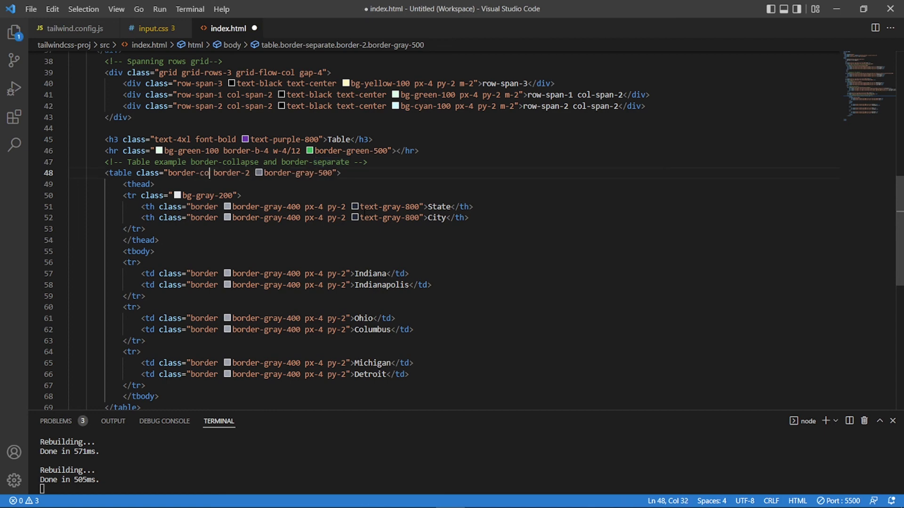
Step: Change the table class to border-collapse, typing 'll' to complete it, and save
{"action": "type", "text": "ll"}
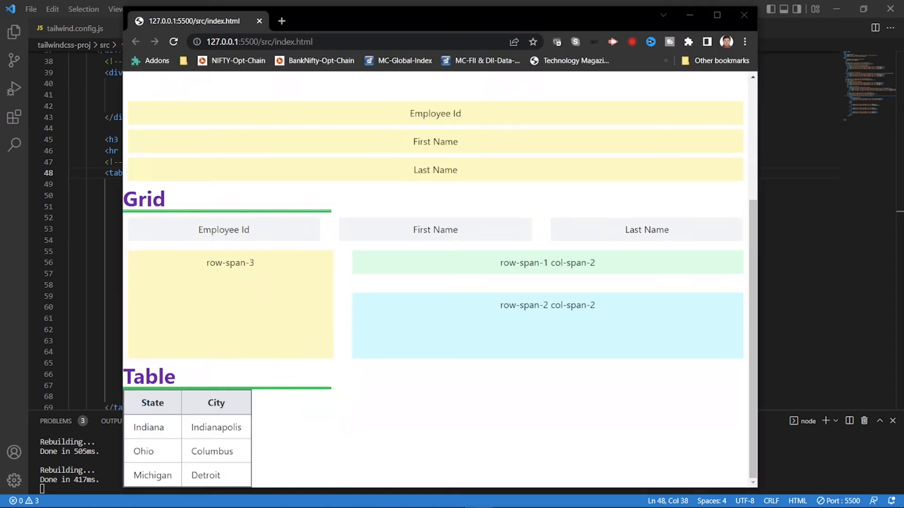
{"action": "mouse_move", "coordinate": [390, 408]}
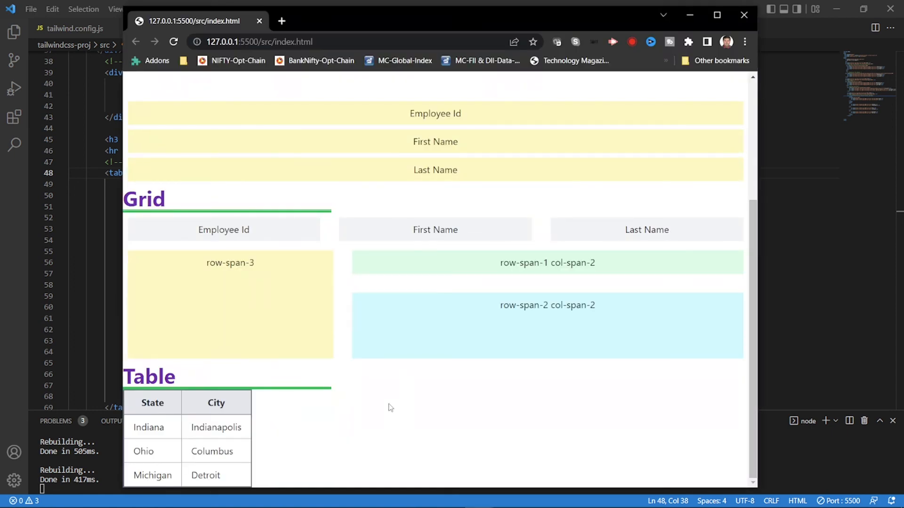
{"action": "mouse_move", "coordinate": [209, 367]}
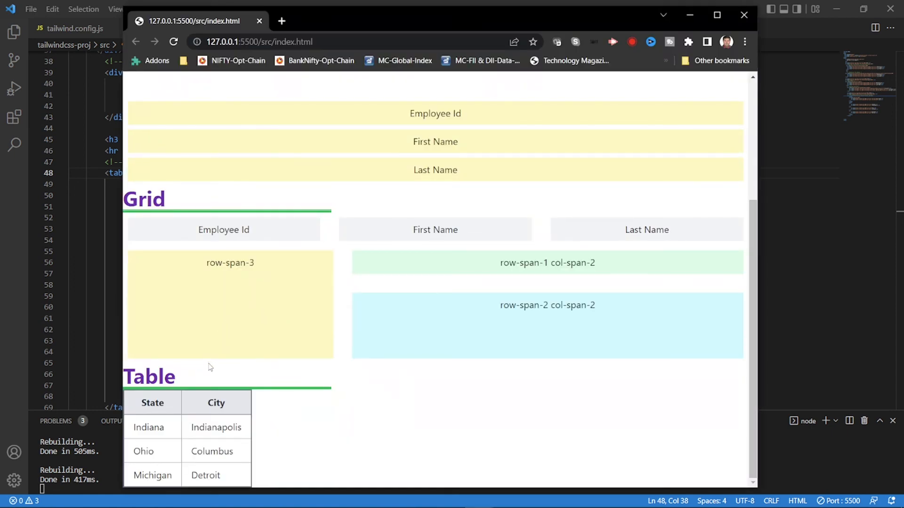
{"action": "mouse_move", "coordinate": [517, 407]}
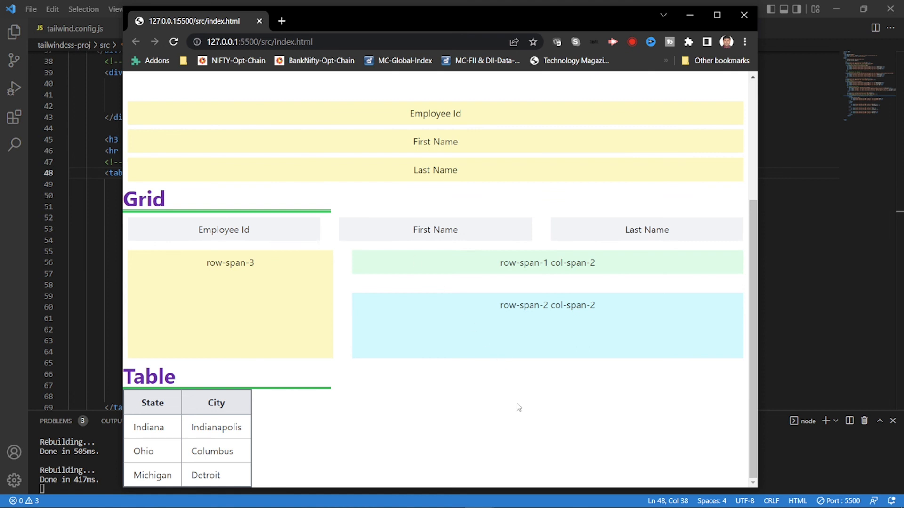
{"action": "mouse_move", "coordinate": [501, 367]}
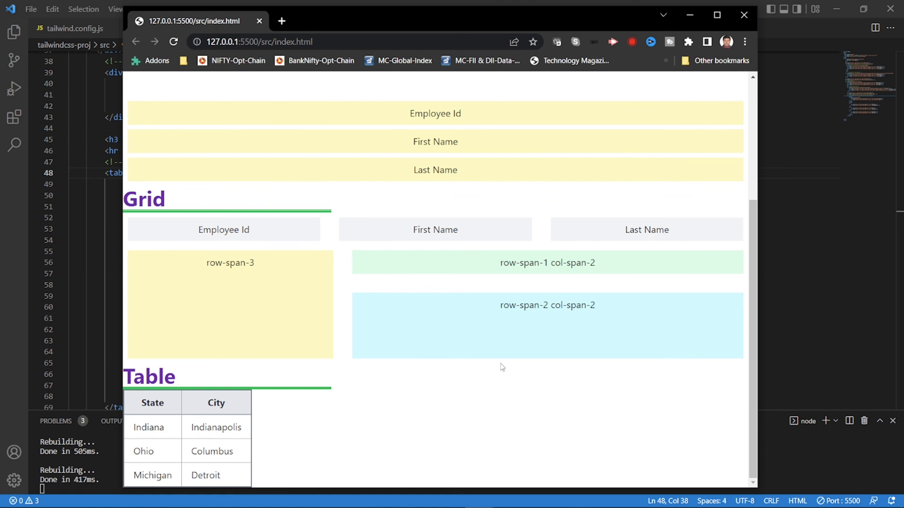